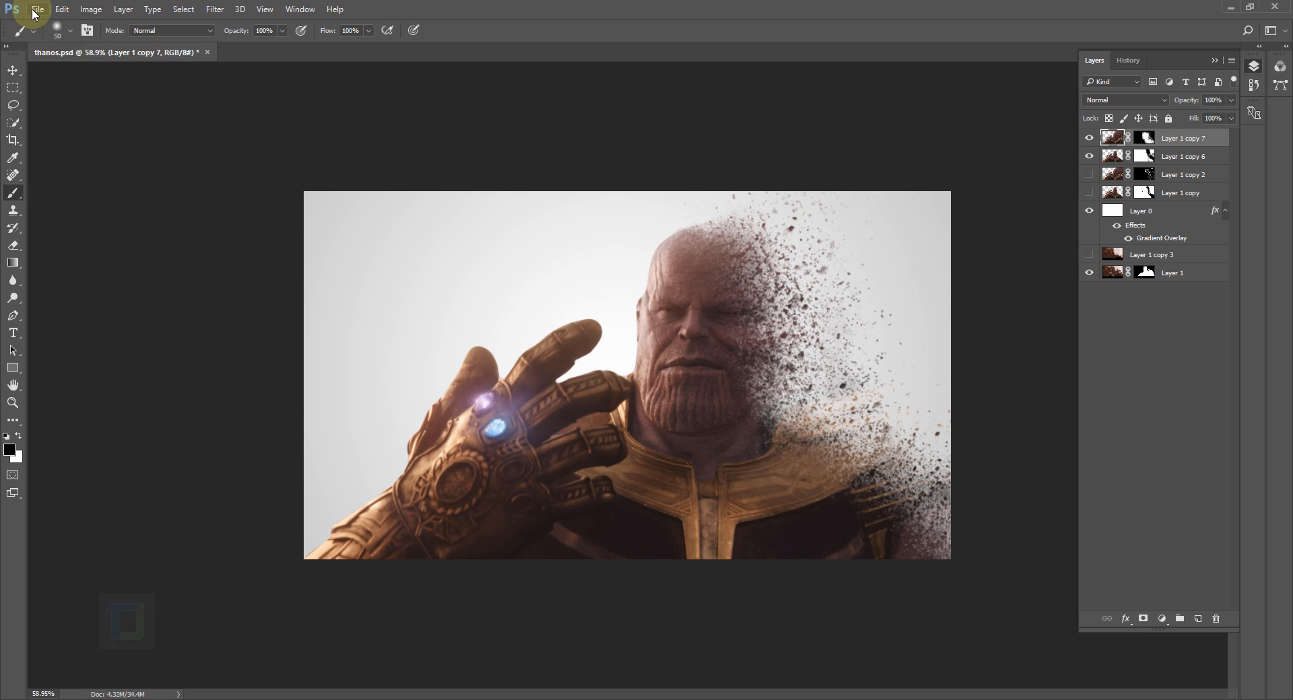
Open the original thanos photo from the infinity war effect folder as a new document.
{"action": "left_click", "coordinate": [36, 9]}
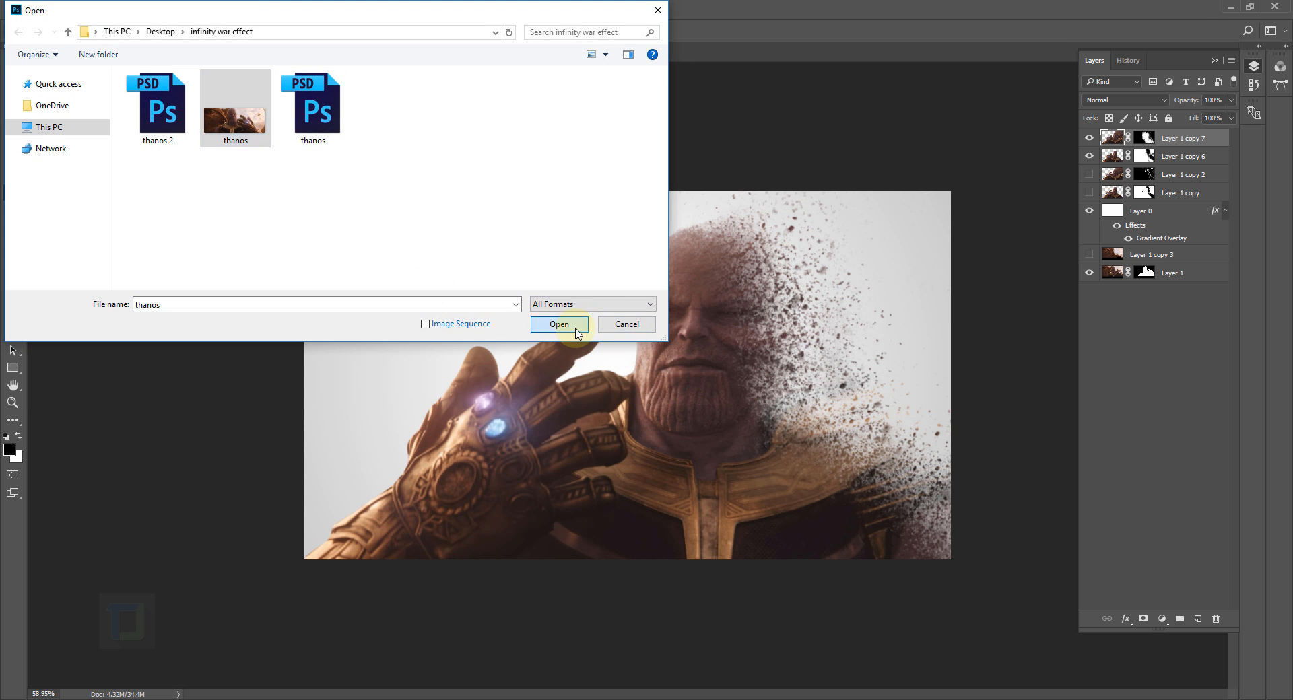
{"action": "left_click", "coordinate": [559, 324]}
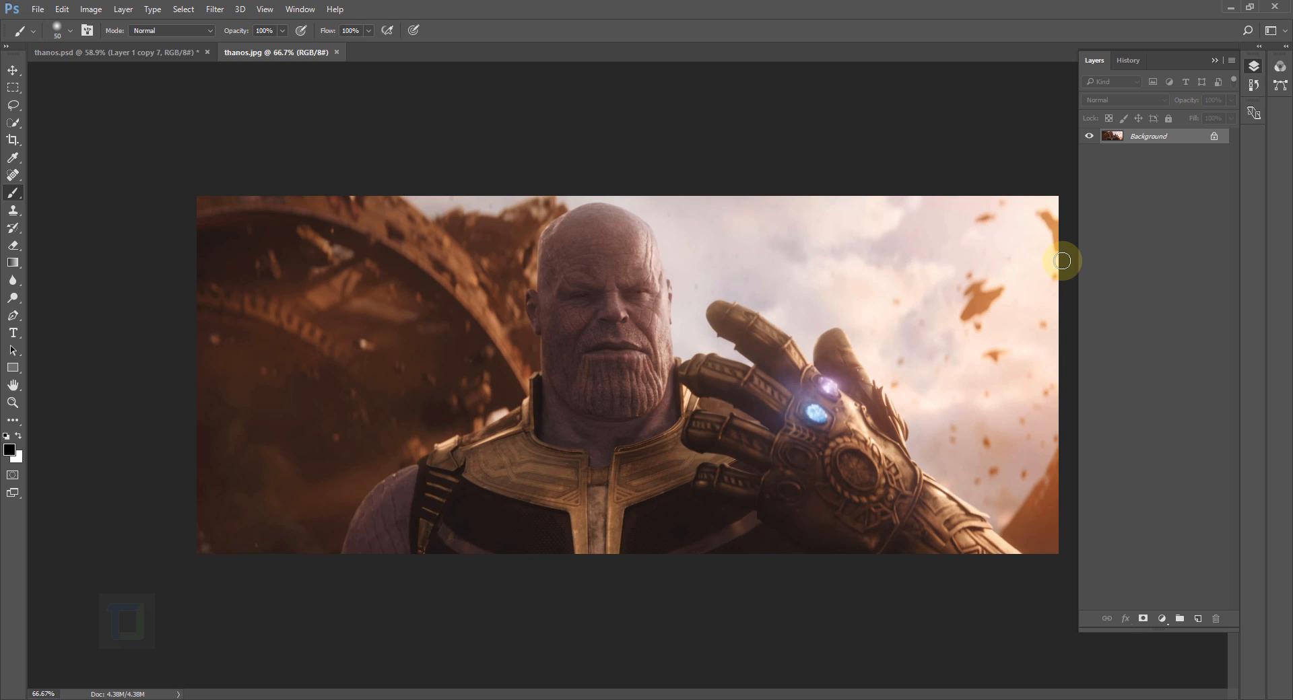
{"action": "mouse_move", "coordinate": [761, 275]}
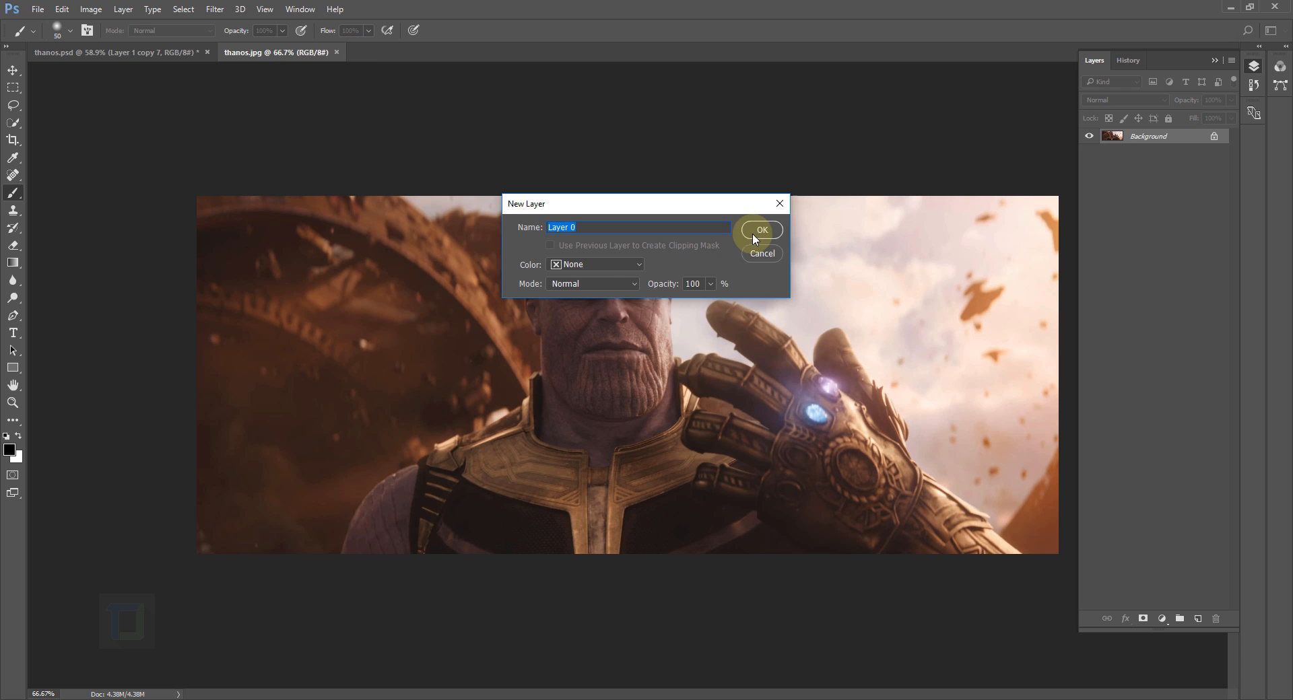
Convert Background to Layer 0 and select Thanos with Quick Selection, refining with Magnetic Lasso.
{"action": "left_click", "coordinate": [760, 229]}
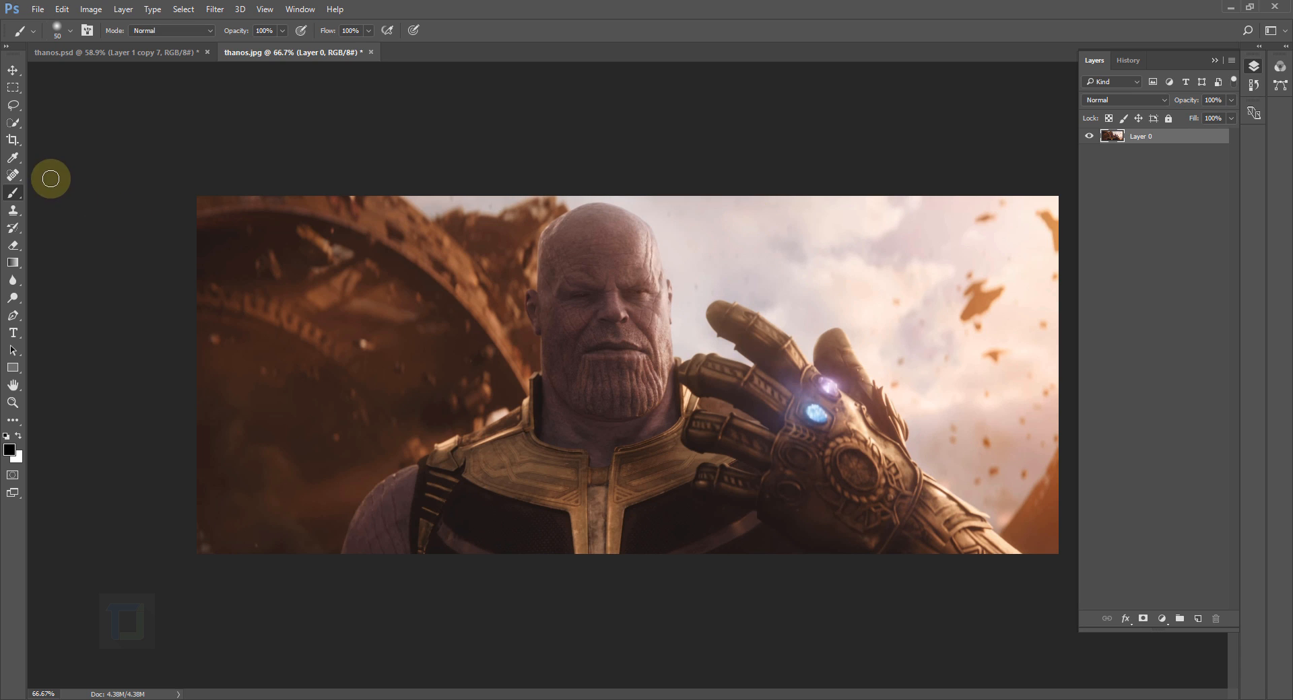
{"action": "left_click", "coordinate": [14, 122]}
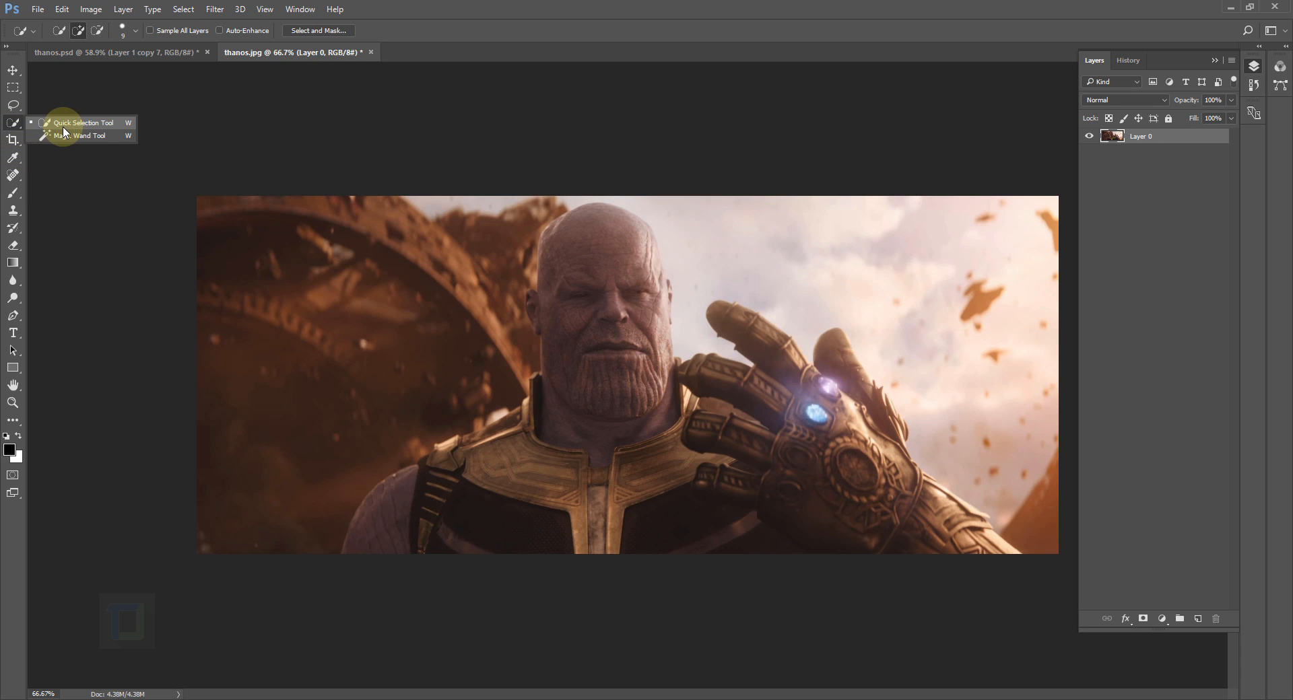
{"action": "left_click", "coordinate": [580, 394]}
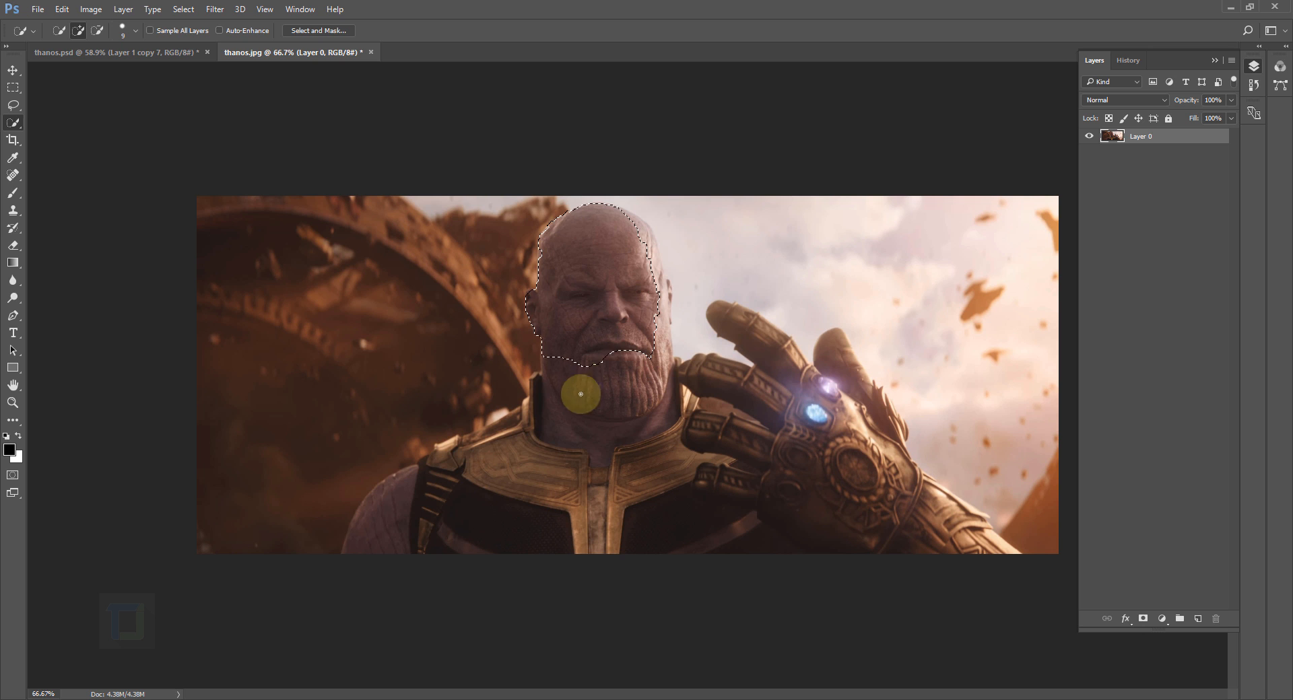
{"action": "left_click_drag", "start_coordinate": [580, 393], "coordinate": [507, 429]}
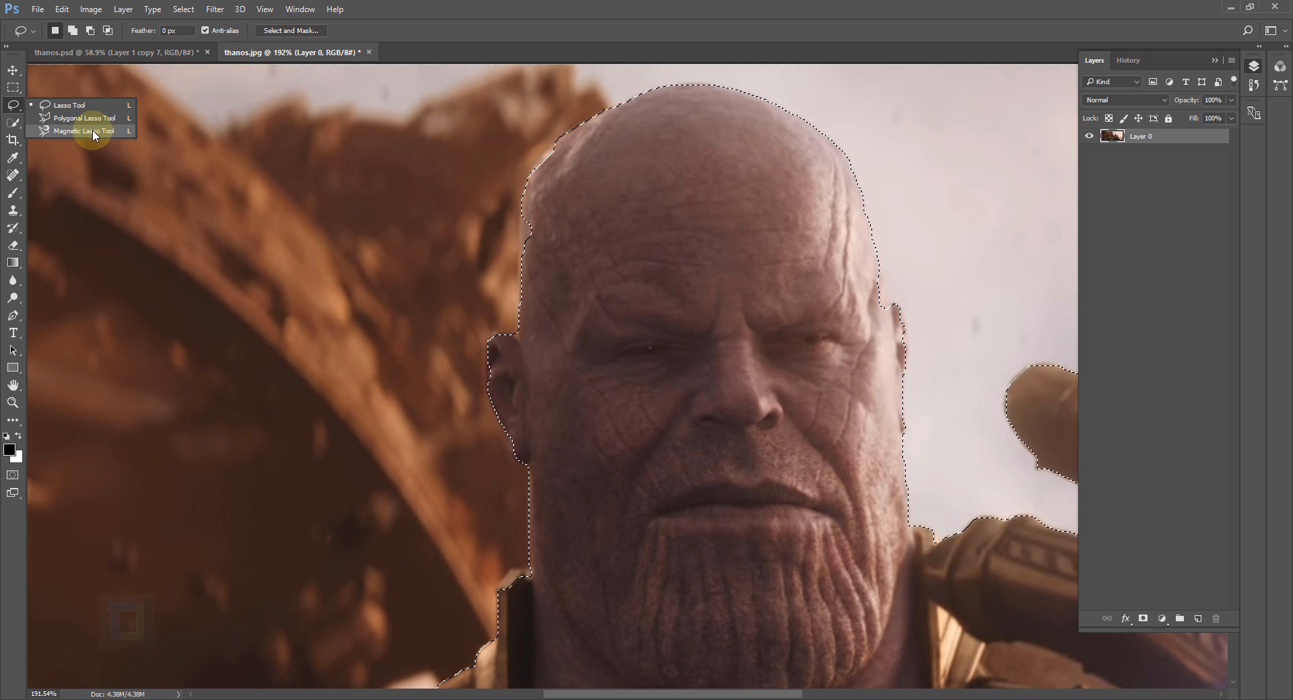
{"action": "left_click", "coordinate": [78, 130]}
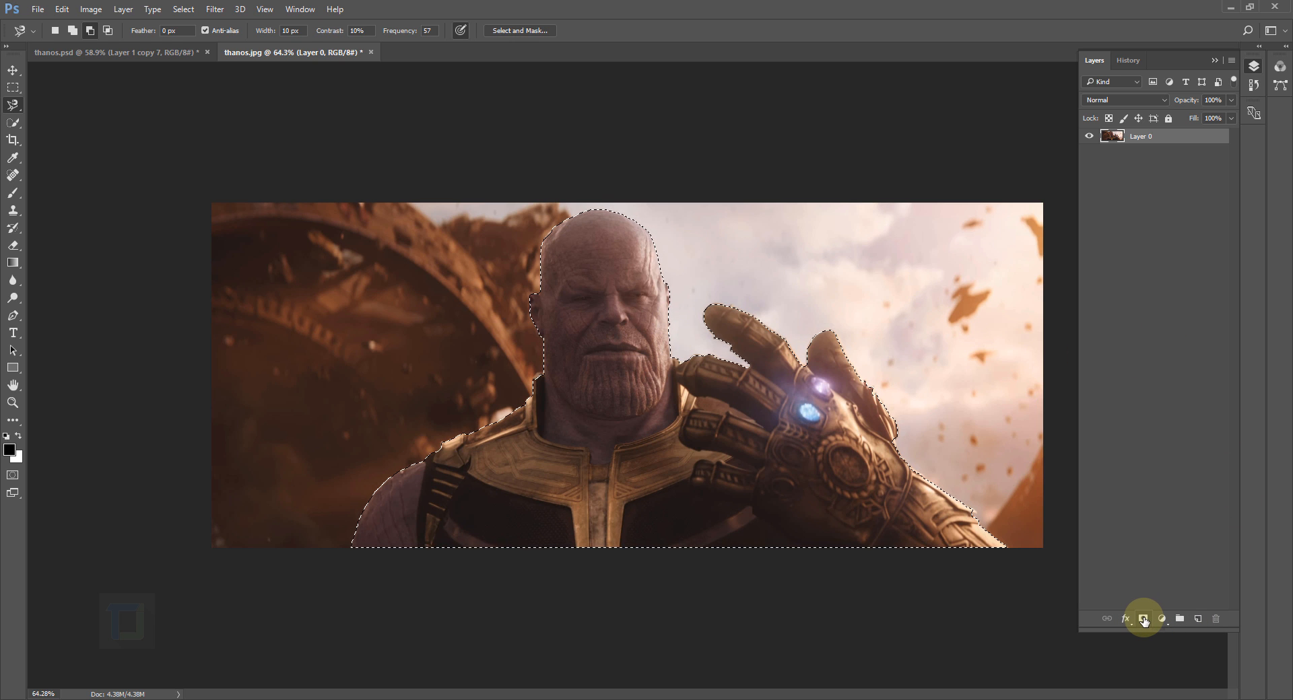
Mask out the background around Thanos and add a white-filled layer beneath him.
{"action": "left_click", "coordinate": [1143, 619]}
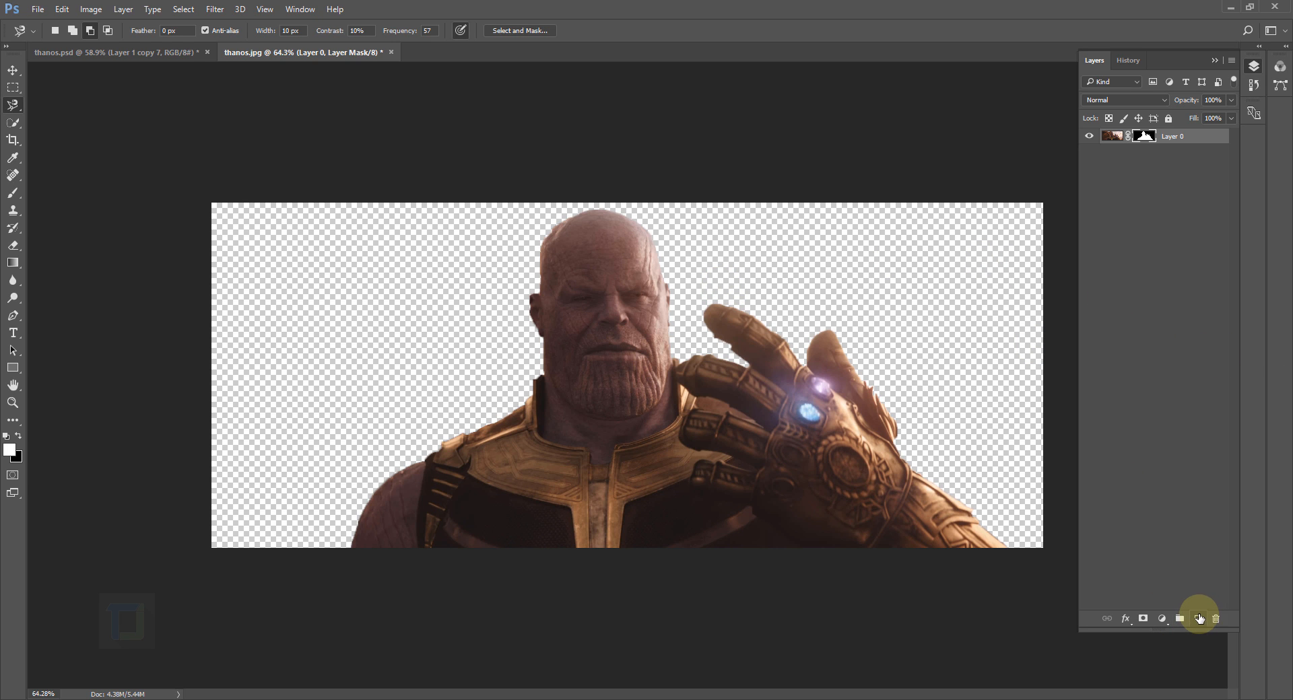
{"action": "left_click", "coordinate": [1198, 618]}
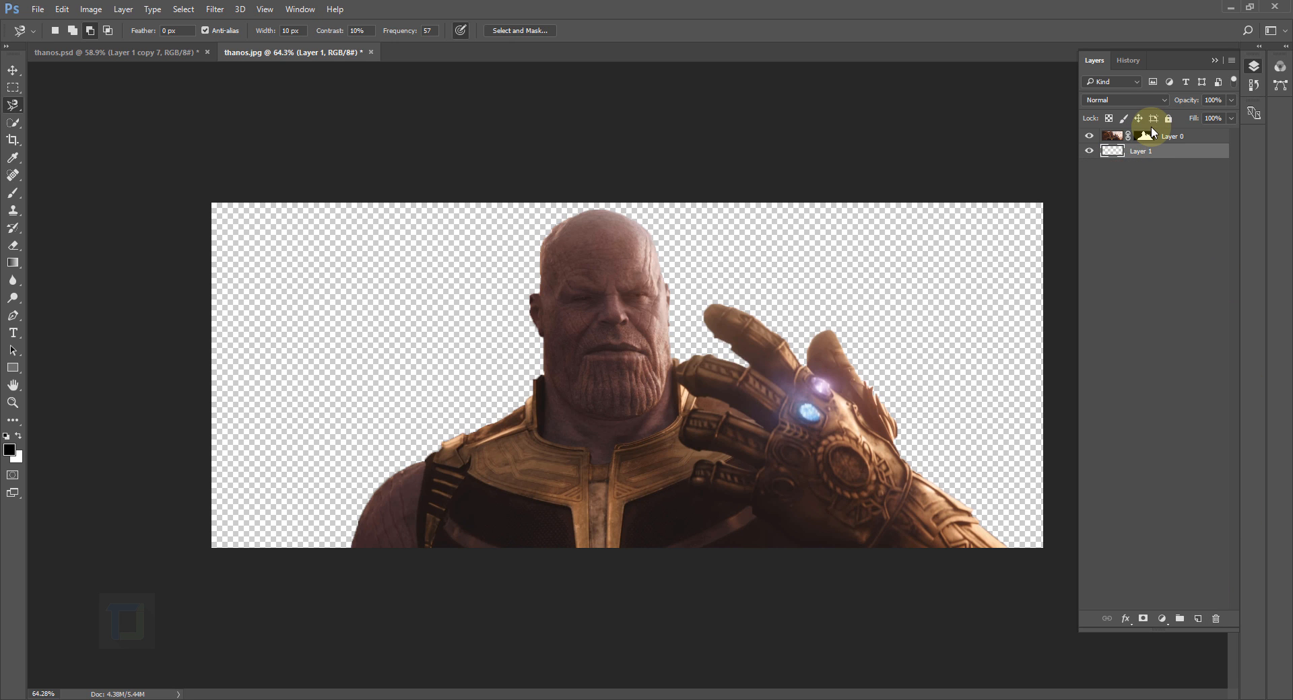
{"action": "left_click", "coordinate": [14, 245]}
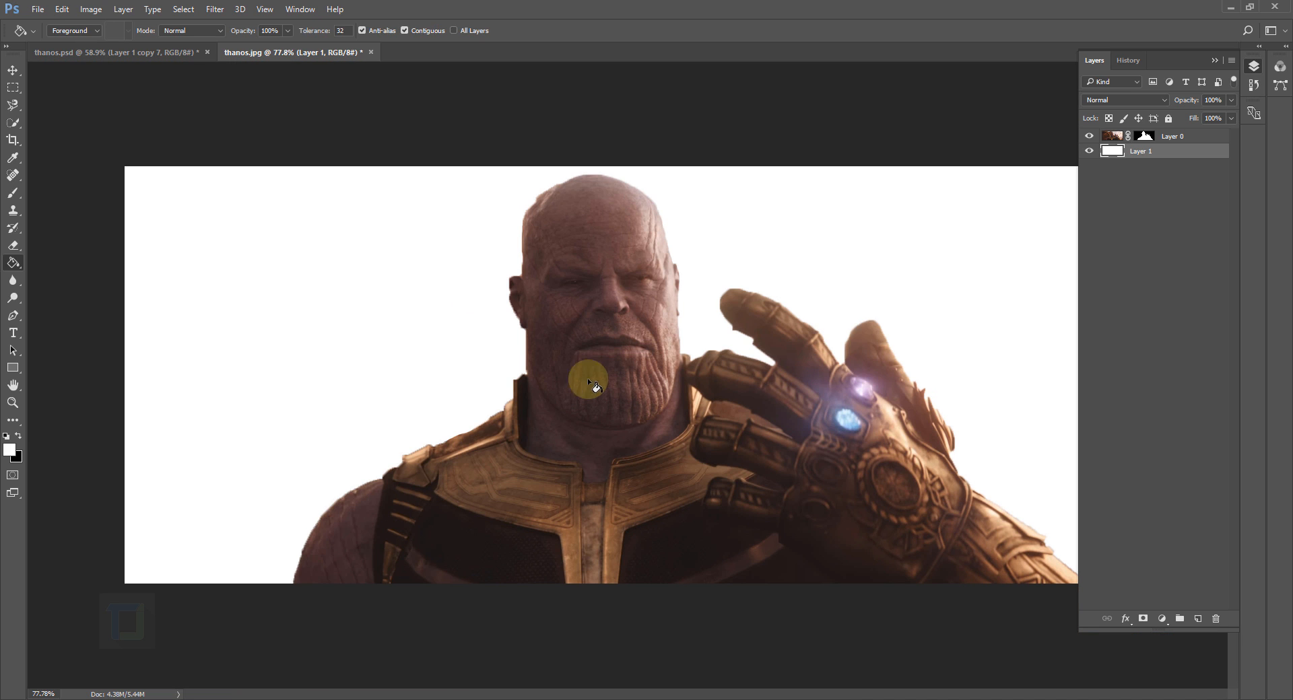
{"action": "left_click", "coordinate": [1144, 136]}
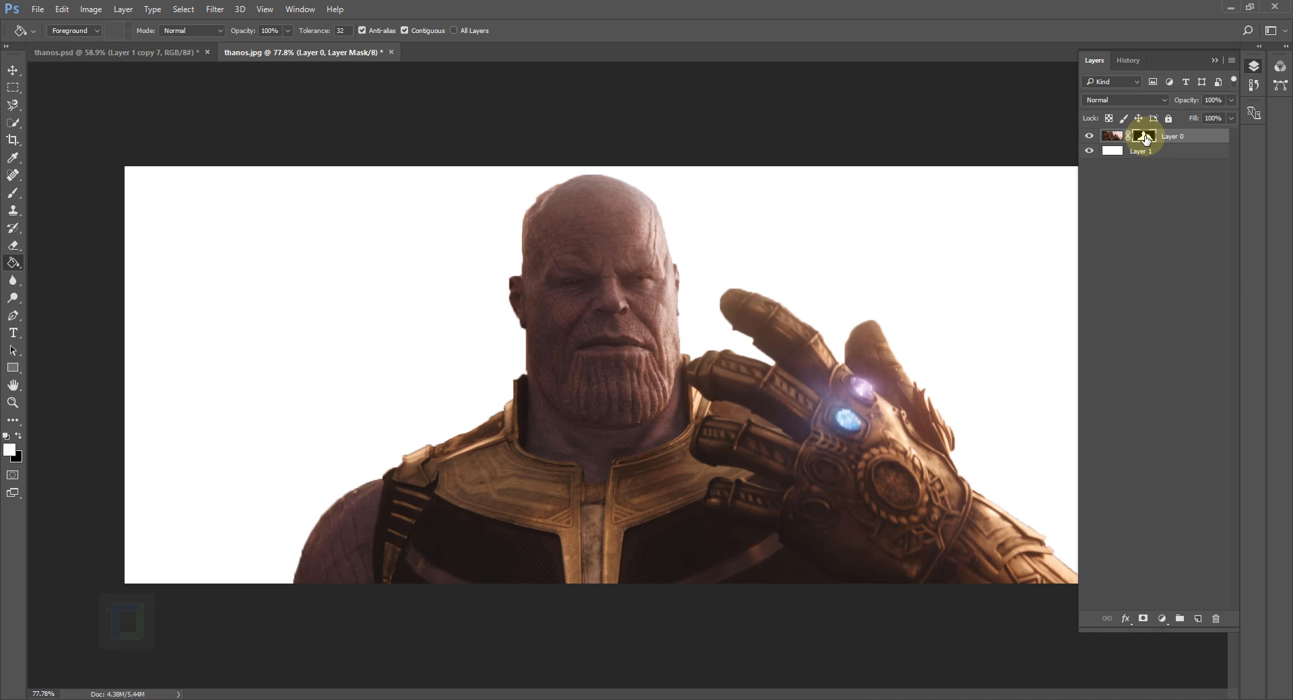
Refine the mask edges via Select and Mask with Smooth 28 and Contrast 16%.
{"action": "right_click", "coordinate": [1144, 136]}
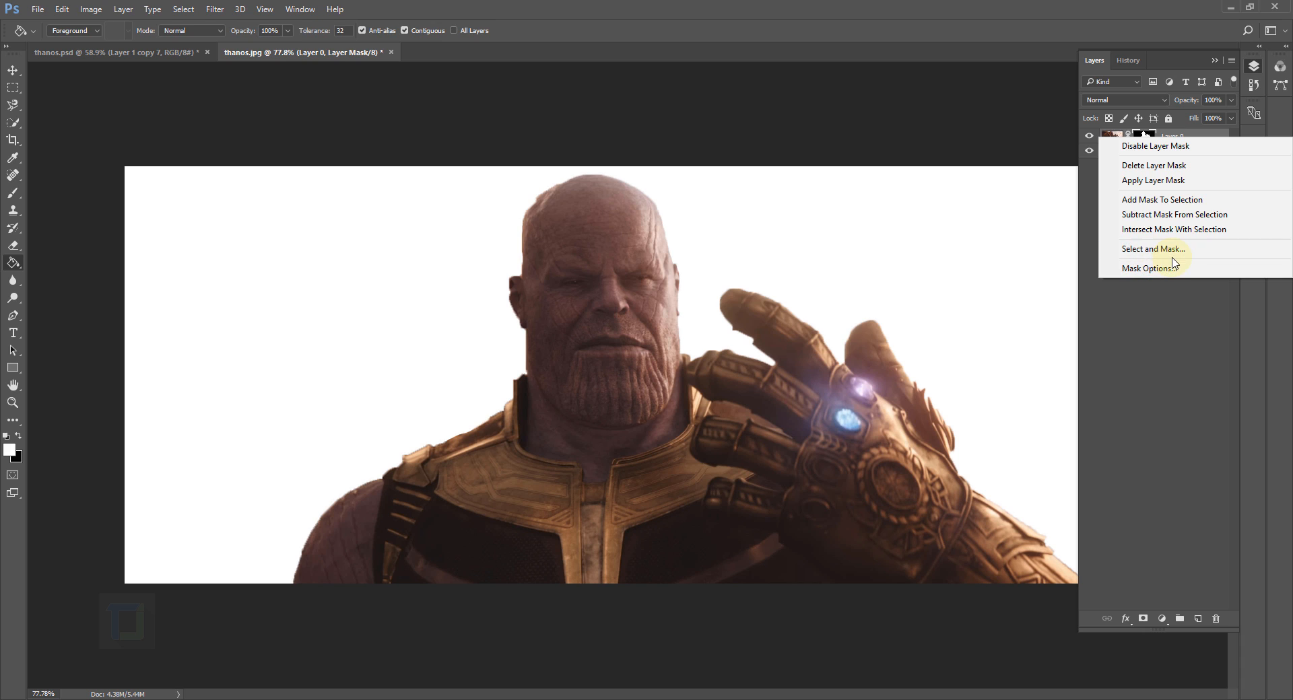
{"action": "mouse_move", "coordinate": [1152, 249]}
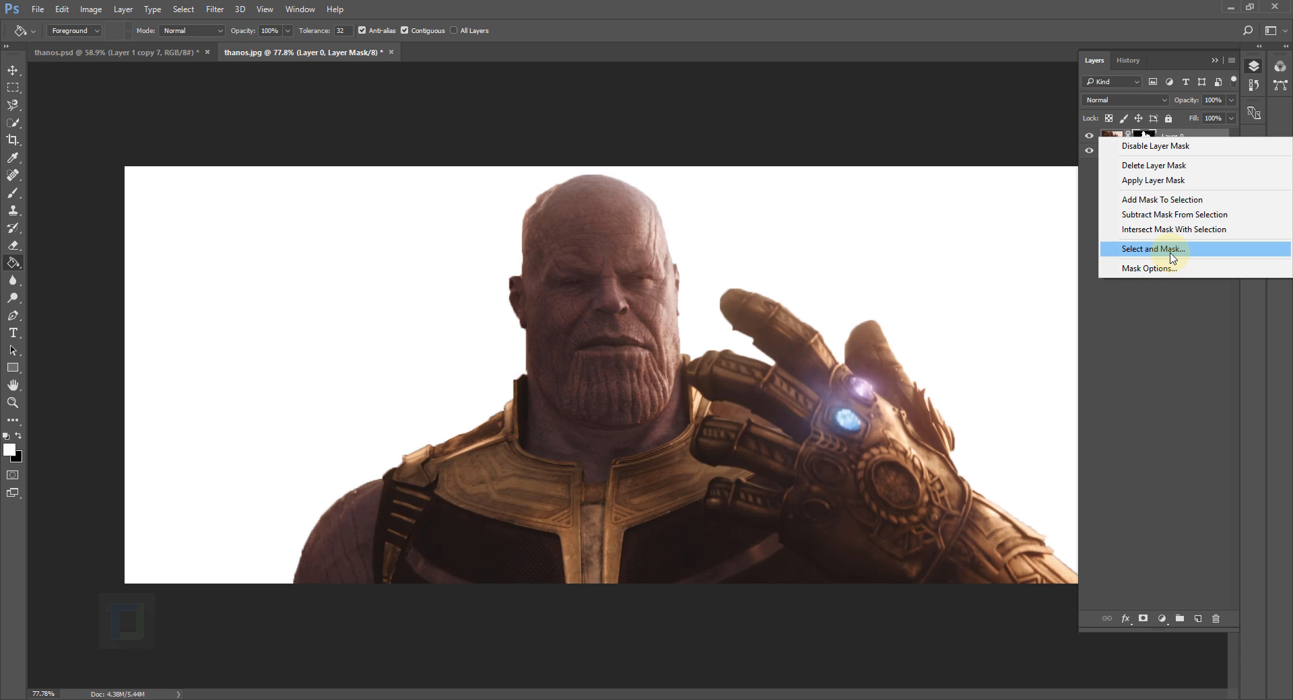
{"action": "left_click", "coordinate": [1152, 248]}
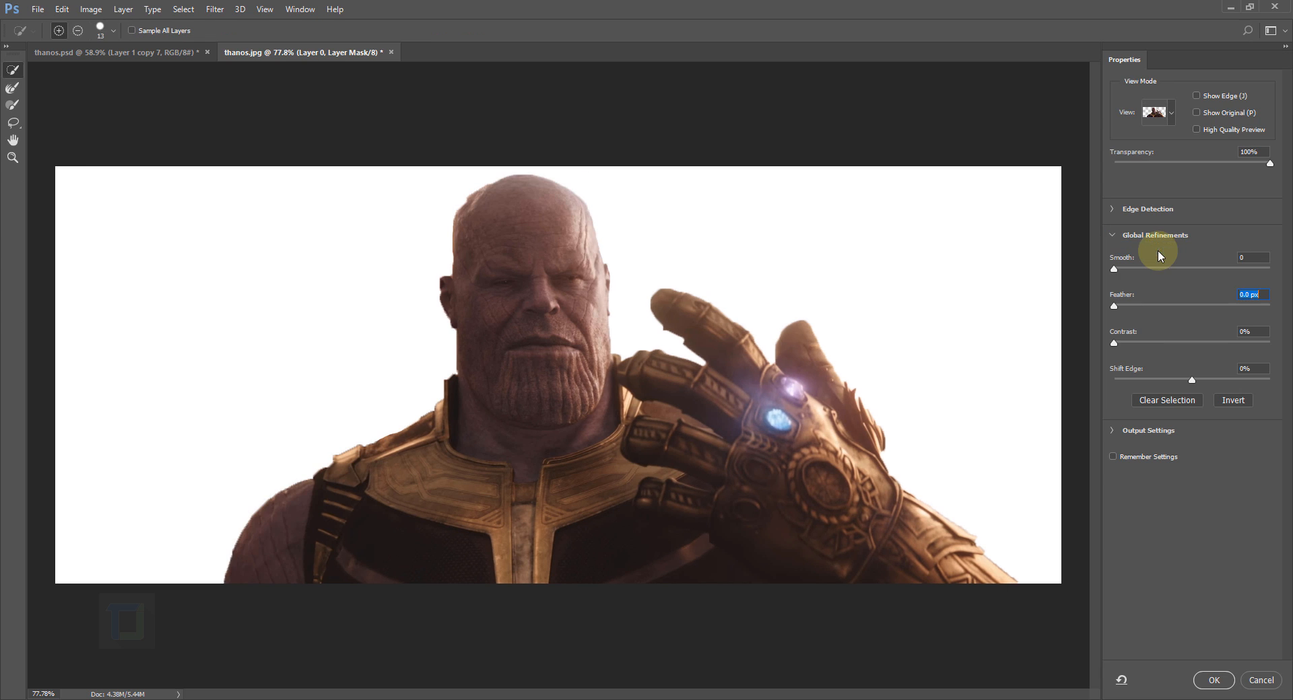
{"action": "left_click", "coordinate": [1119, 264]}
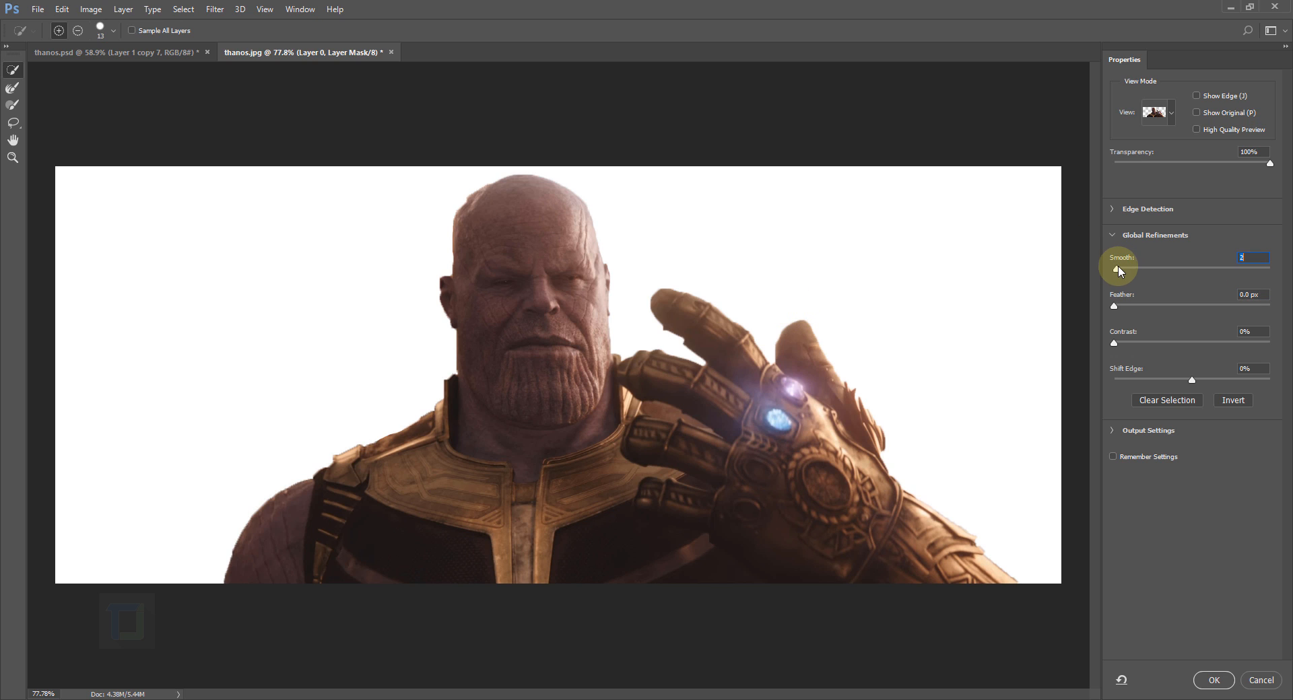
{"action": "left_click_drag", "start_coordinate": [1112, 268], "coordinate": [1151, 269]}
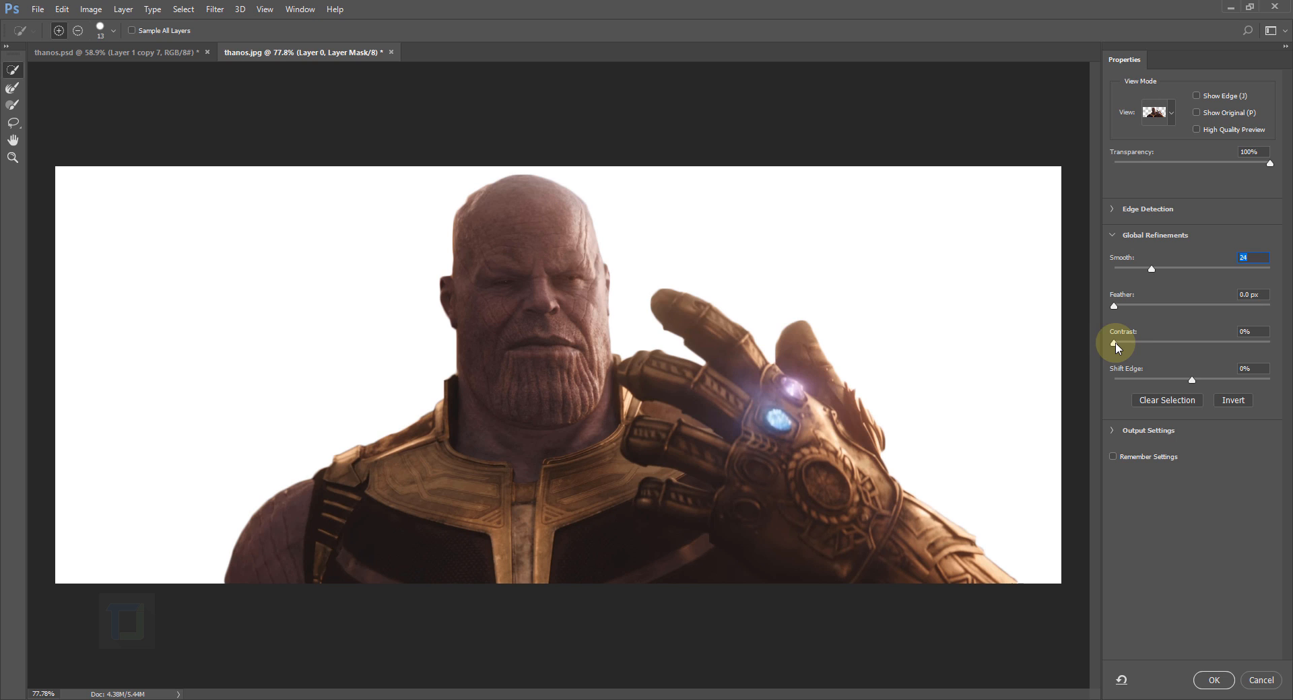
{"action": "left_click_drag", "start_coordinate": [1113, 344], "coordinate": [1132, 344]}
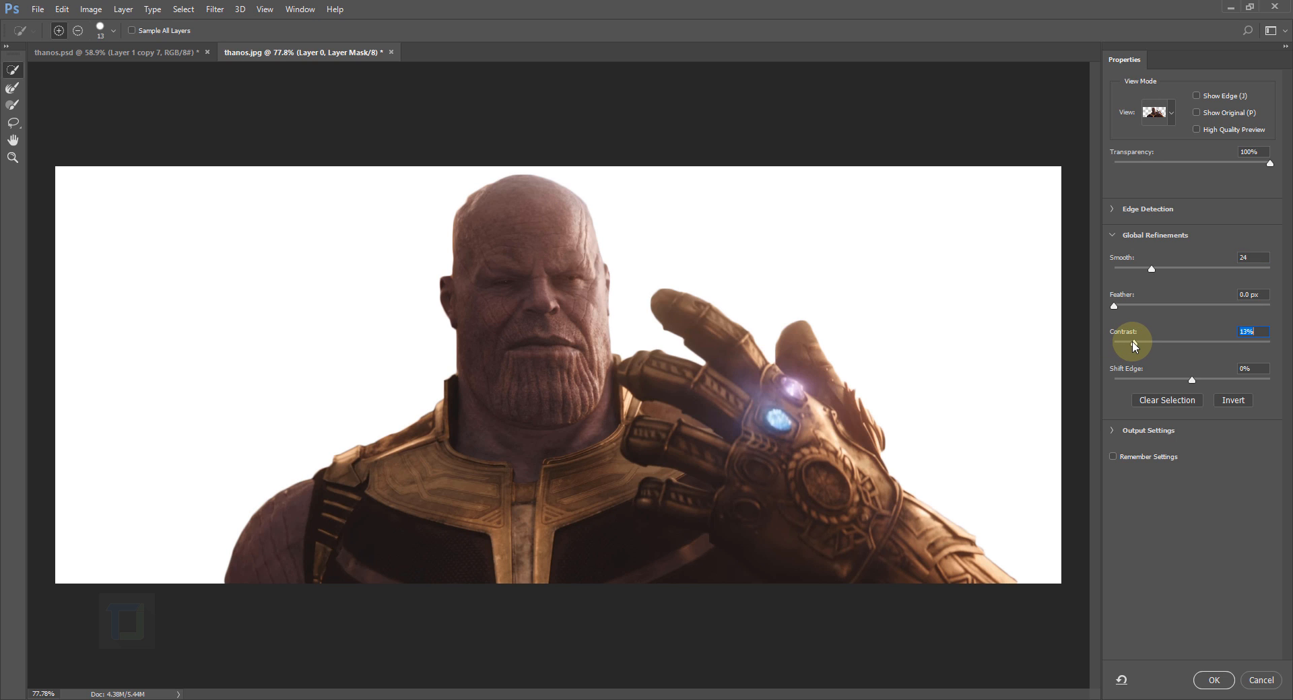
{"action": "left_click", "coordinate": [1251, 257]}
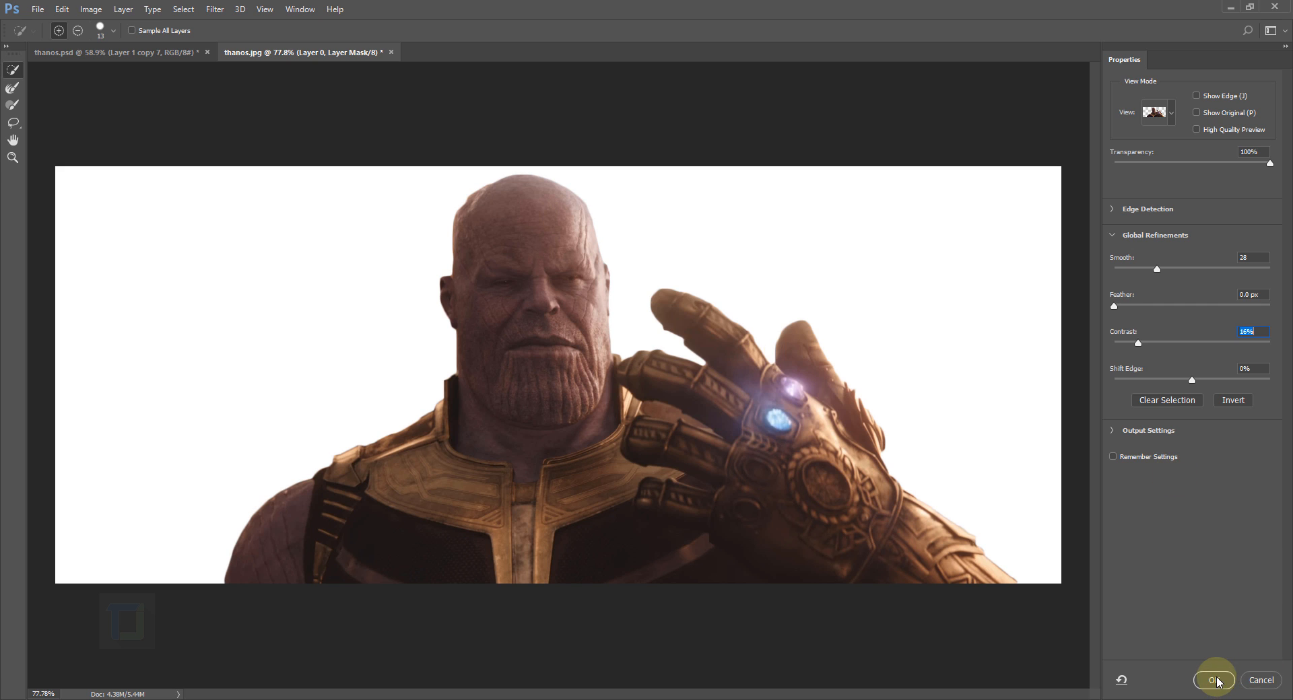
{"action": "left_click", "coordinate": [1212, 681]}
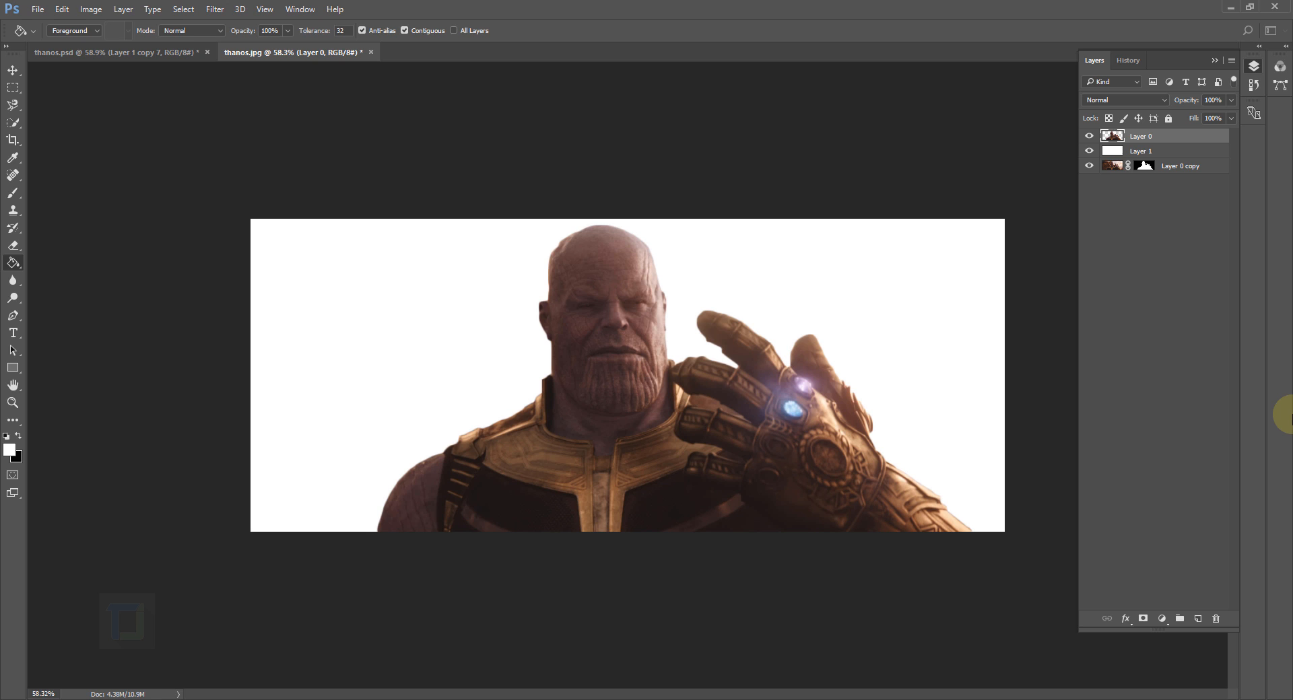
Flip Thanos horizontally, duplicate the layer with Ctrl+J, and hide the flipped copies.
{"action": "key", "text": "ctrl+t"}
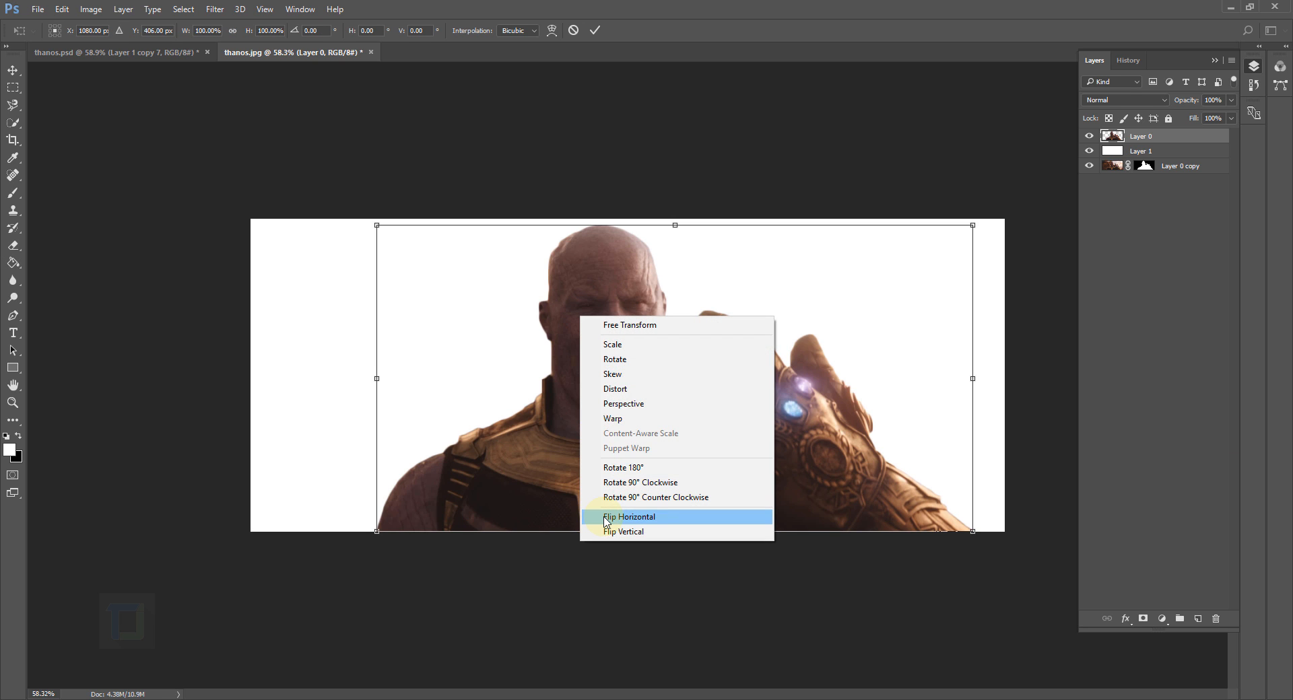
{"action": "left_click", "coordinate": [628, 517]}
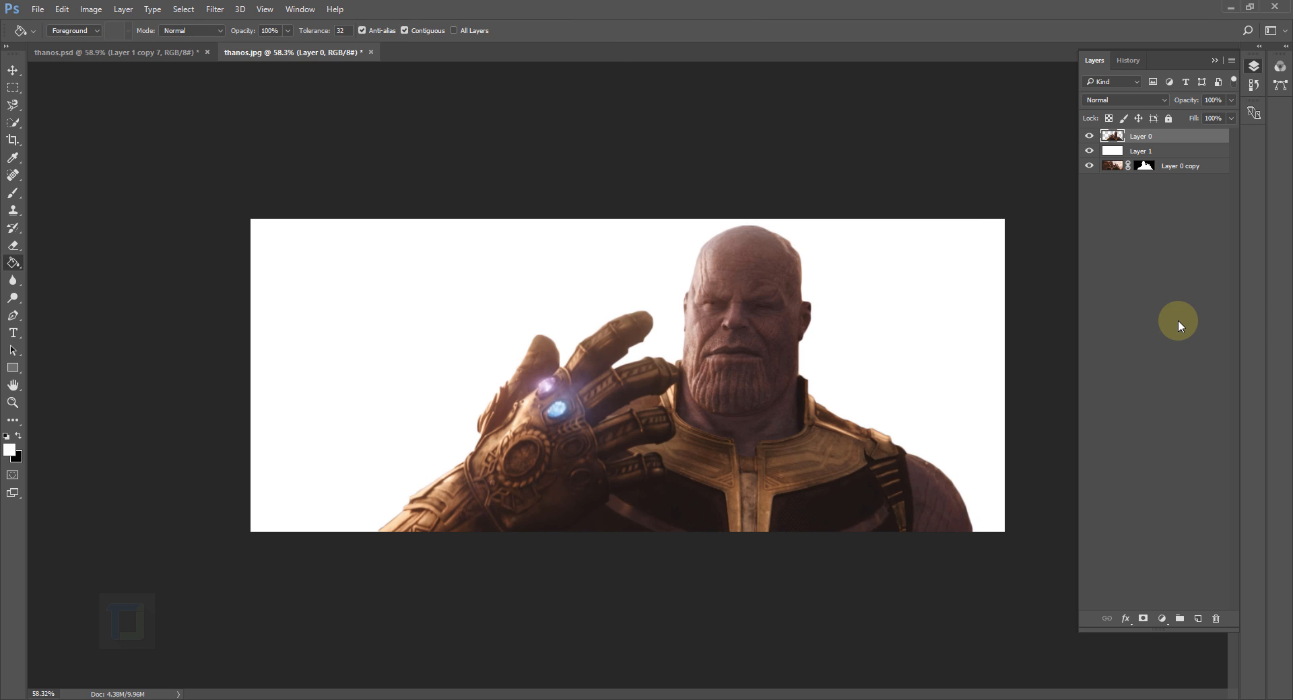
{"action": "key", "text": "ctrl+j"}
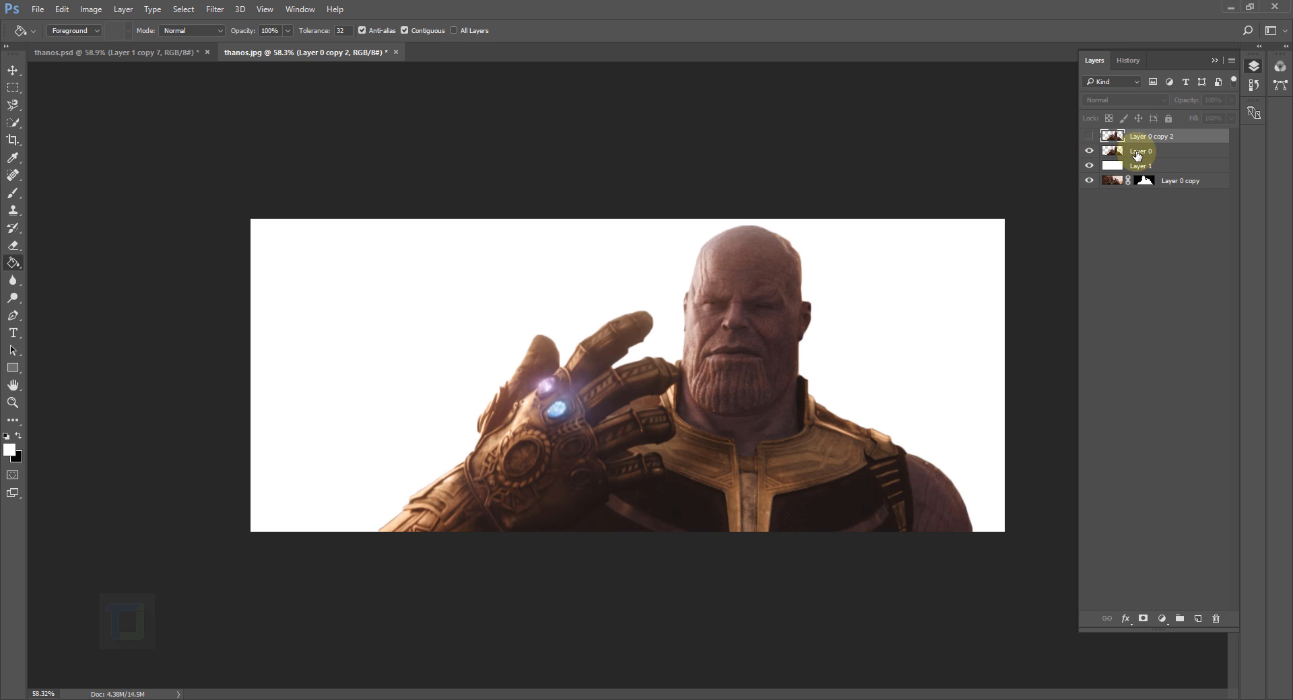
{"action": "left_click", "coordinate": [1088, 151]}
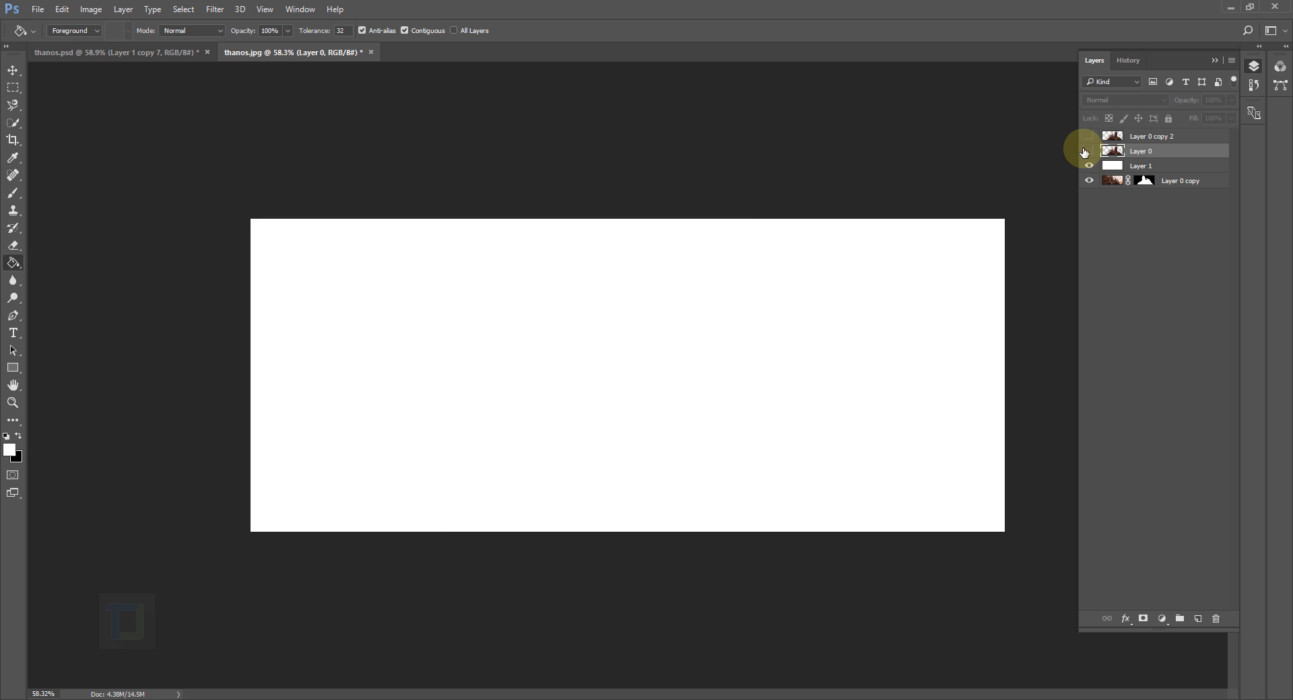
Show Thanos again and choose the 1536 scattered dust brush tip from the presets.
{"action": "left_click", "coordinate": [1087, 151]}
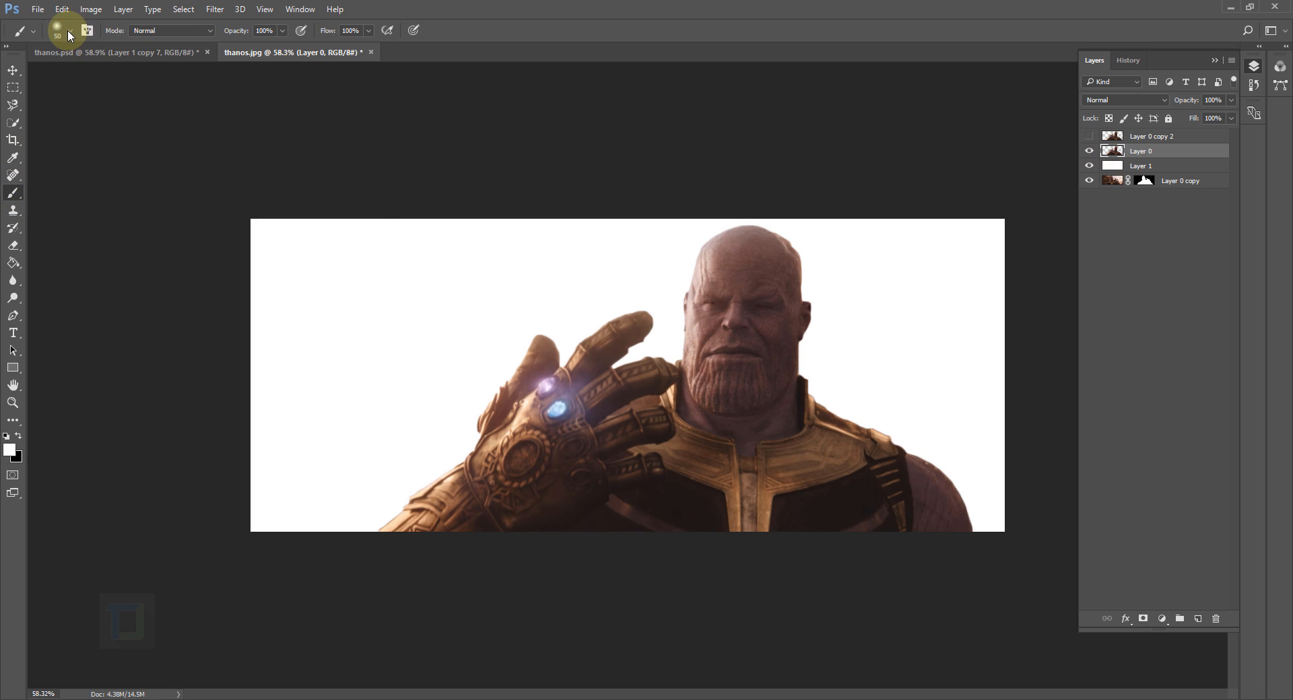
{"action": "left_click", "coordinate": [69, 30]}
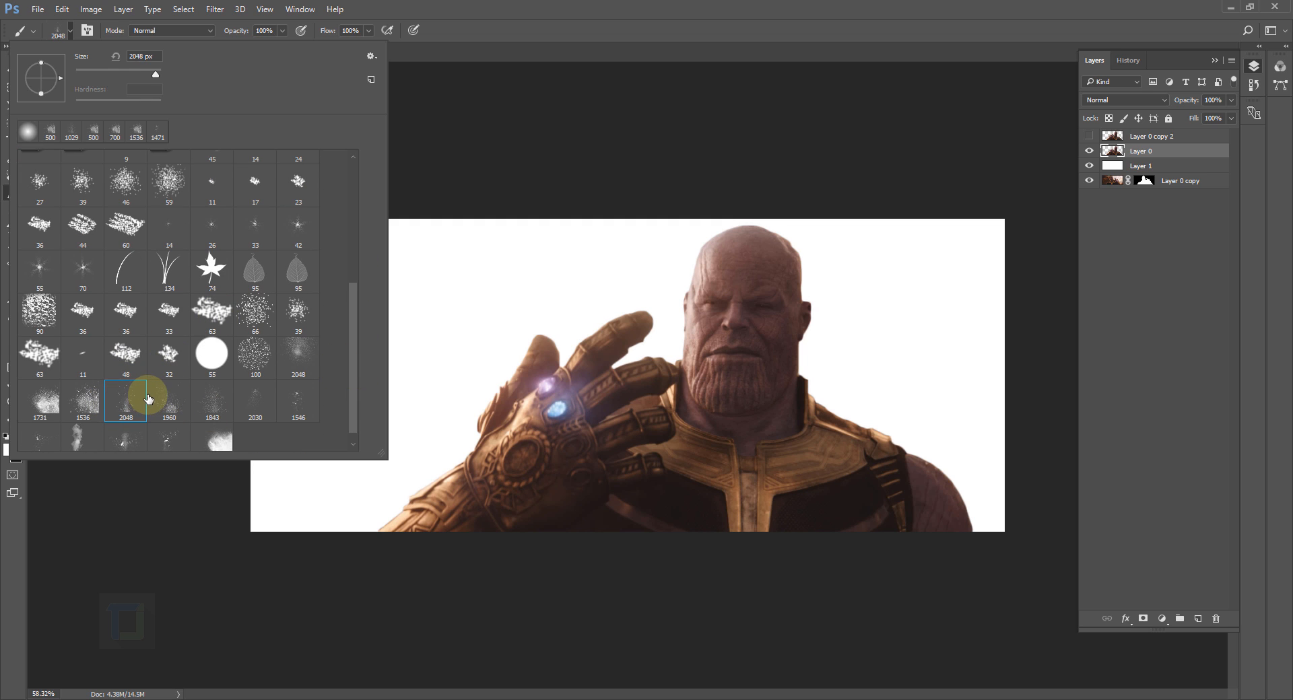
{"action": "left_click", "coordinate": [82, 400]}
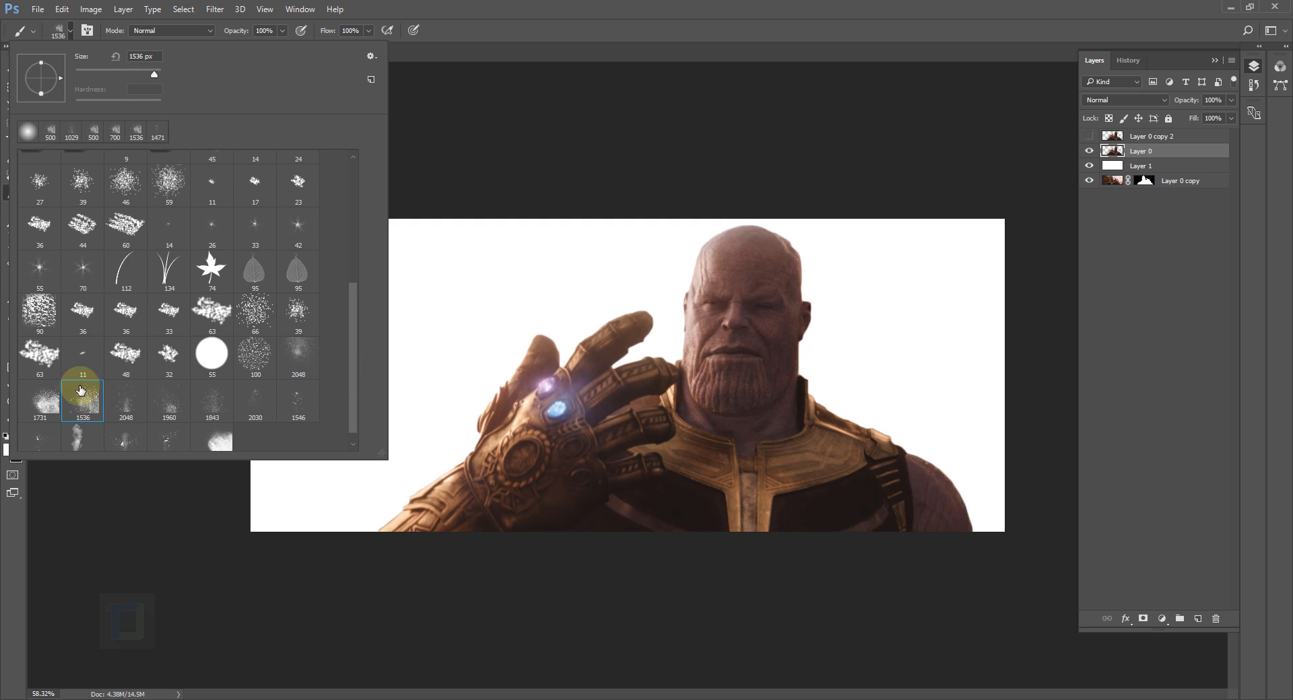
{"action": "left_click", "coordinate": [81, 400]}
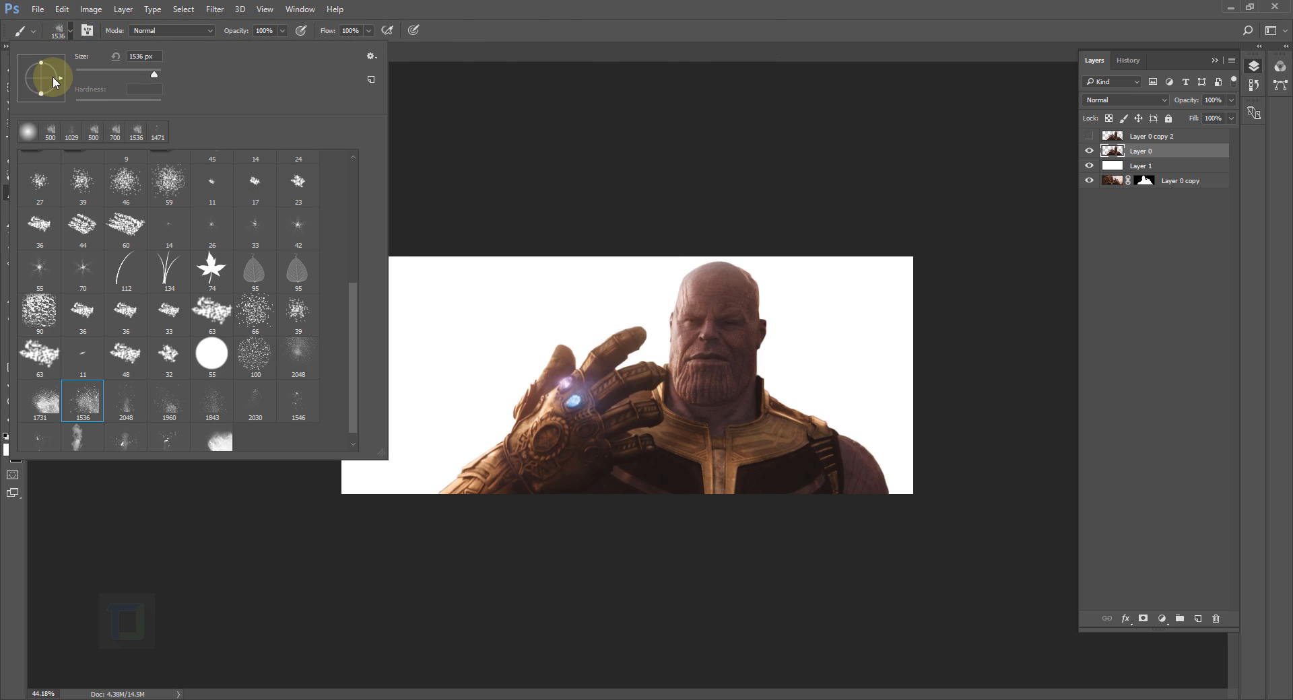
{"action": "left_click", "coordinate": [81, 401]}
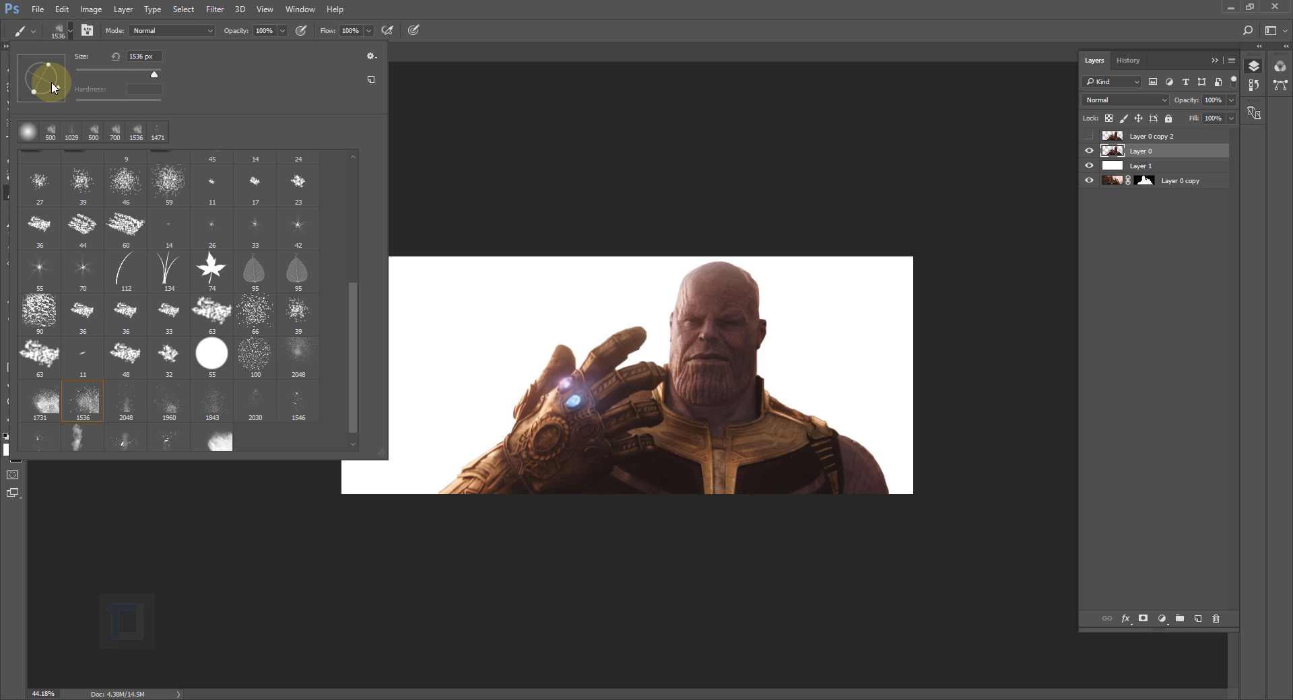
{"action": "left_click", "coordinate": [88, 34]}
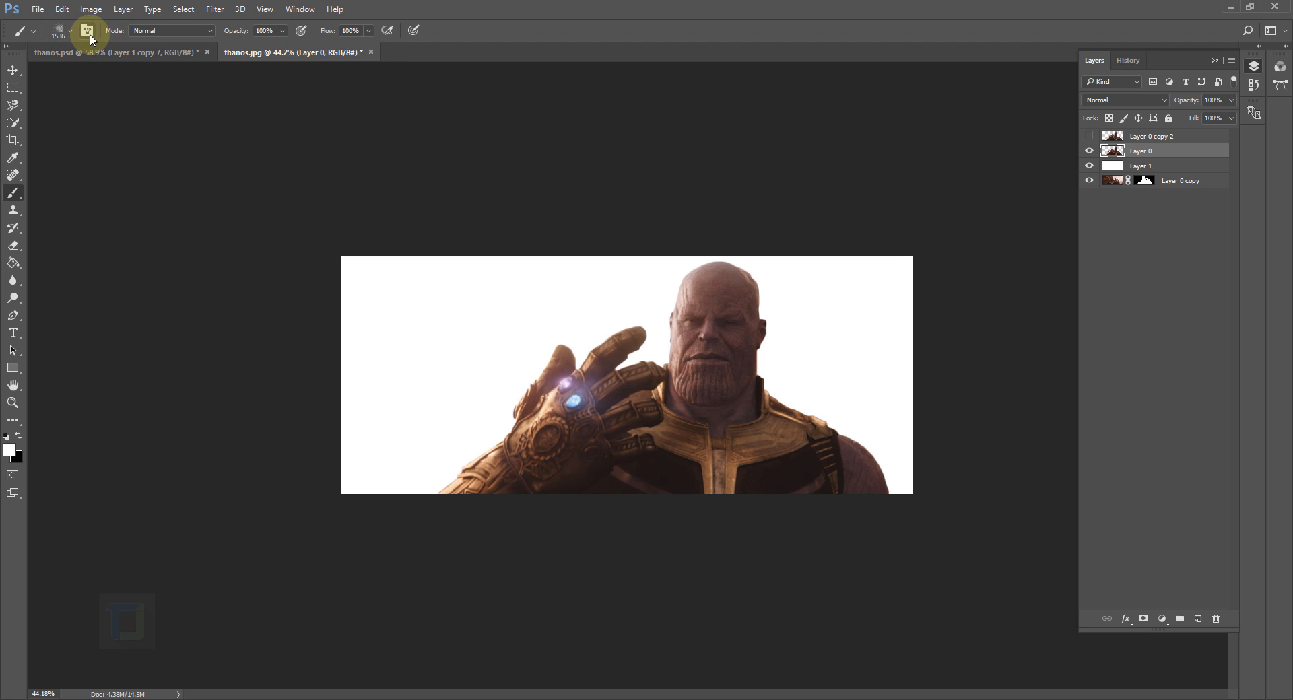
Rotate the brush tip angle to about −118° in the Brush panel and size it to 400 px.
{"action": "left_click", "coordinate": [87, 30]}
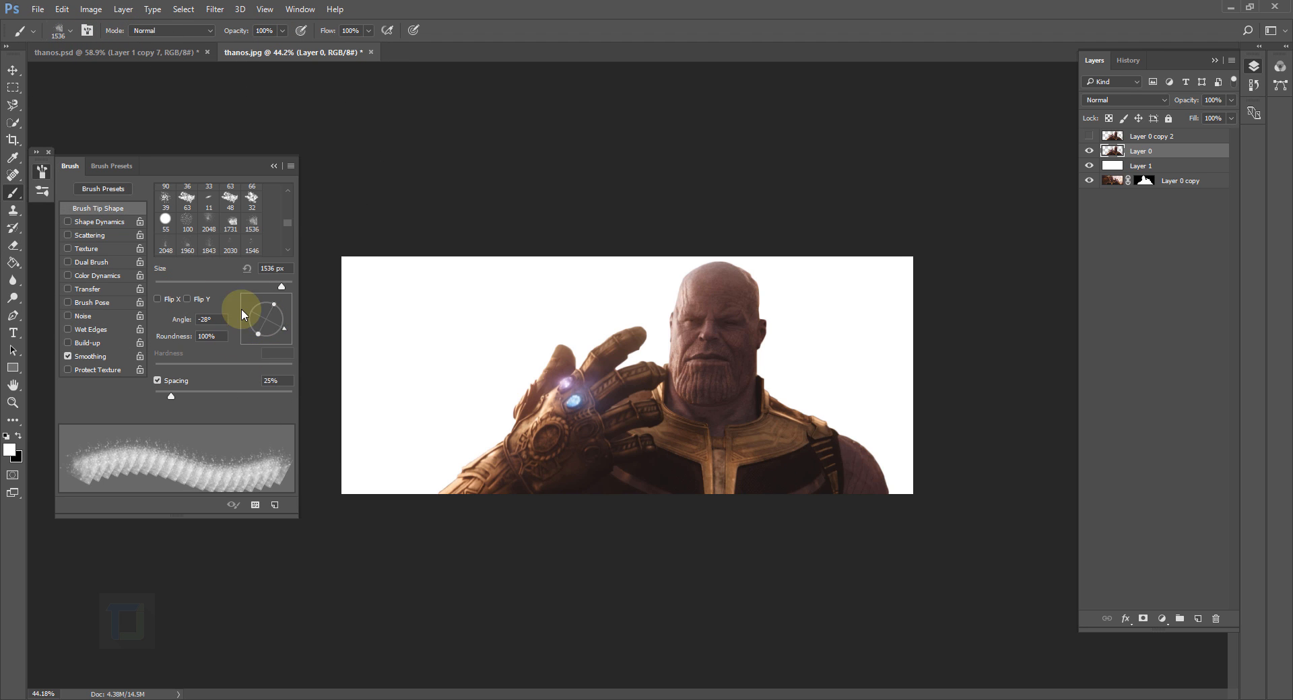
{"action": "left_click_drag", "start_coordinate": [243, 315], "coordinate": [268, 334]}
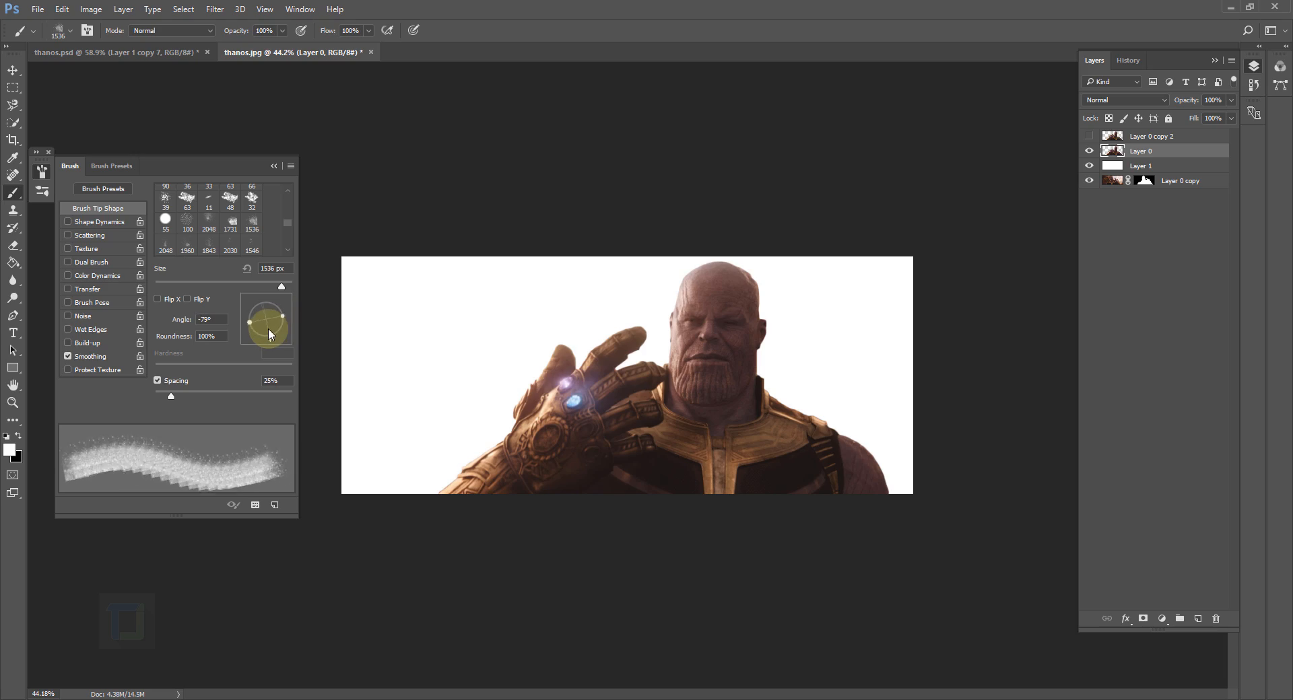
{"action": "left_click_drag", "start_coordinate": [279, 318], "coordinate": [259, 312]}
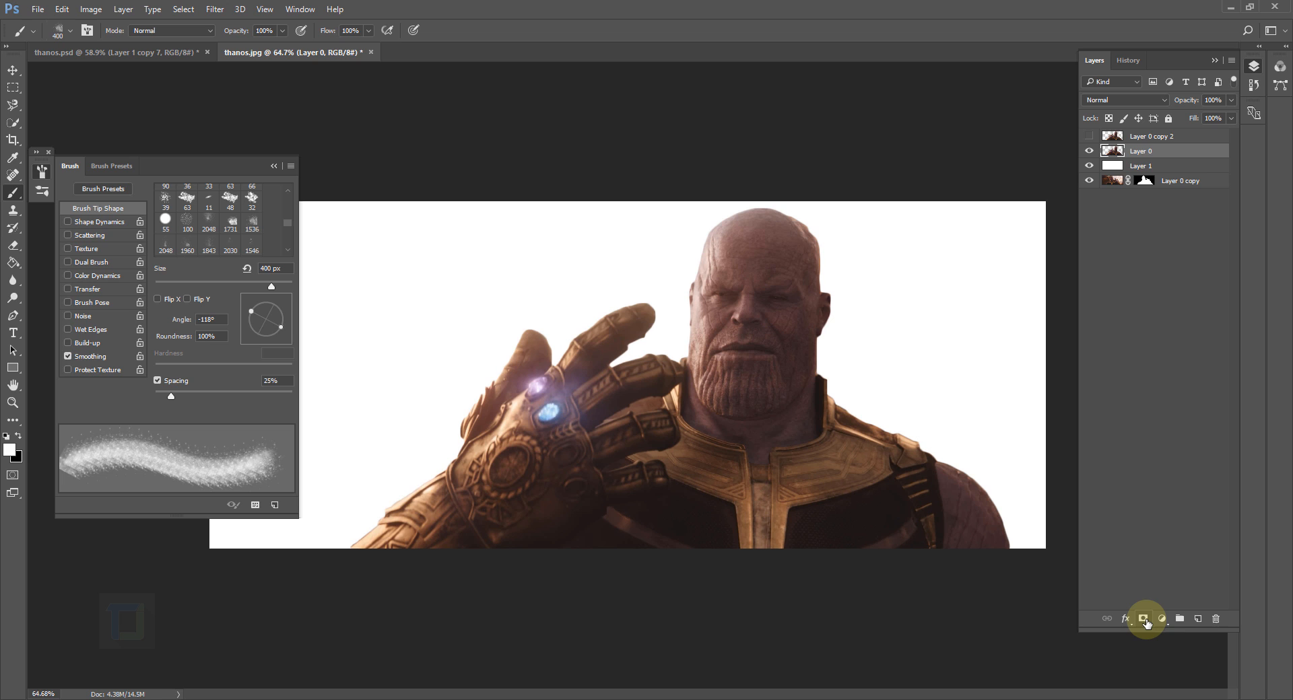
Add a mask to Layer 0 and paint the figure's right side into dust with the brush.
{"action": "left_click", "coordinate": [1143, 618]}
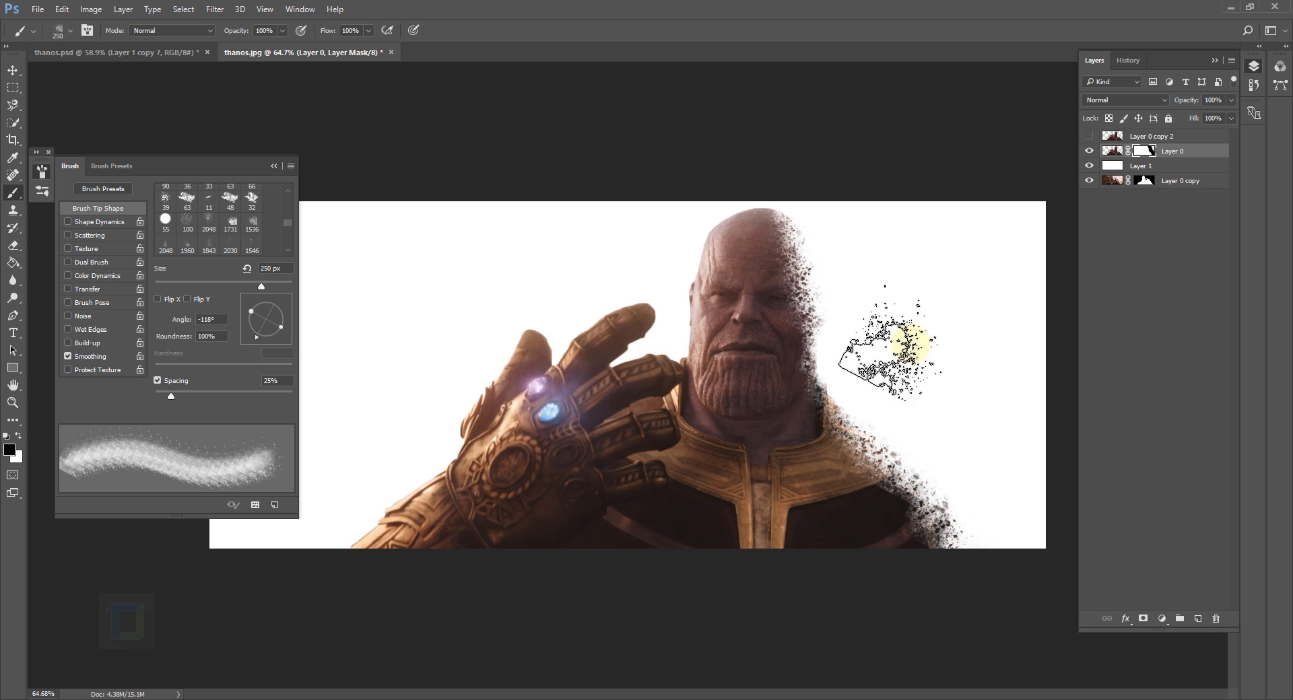
{"action": "left_click_drag", "start_coordinate": [890, 346], "coordinate": [960, 417]}
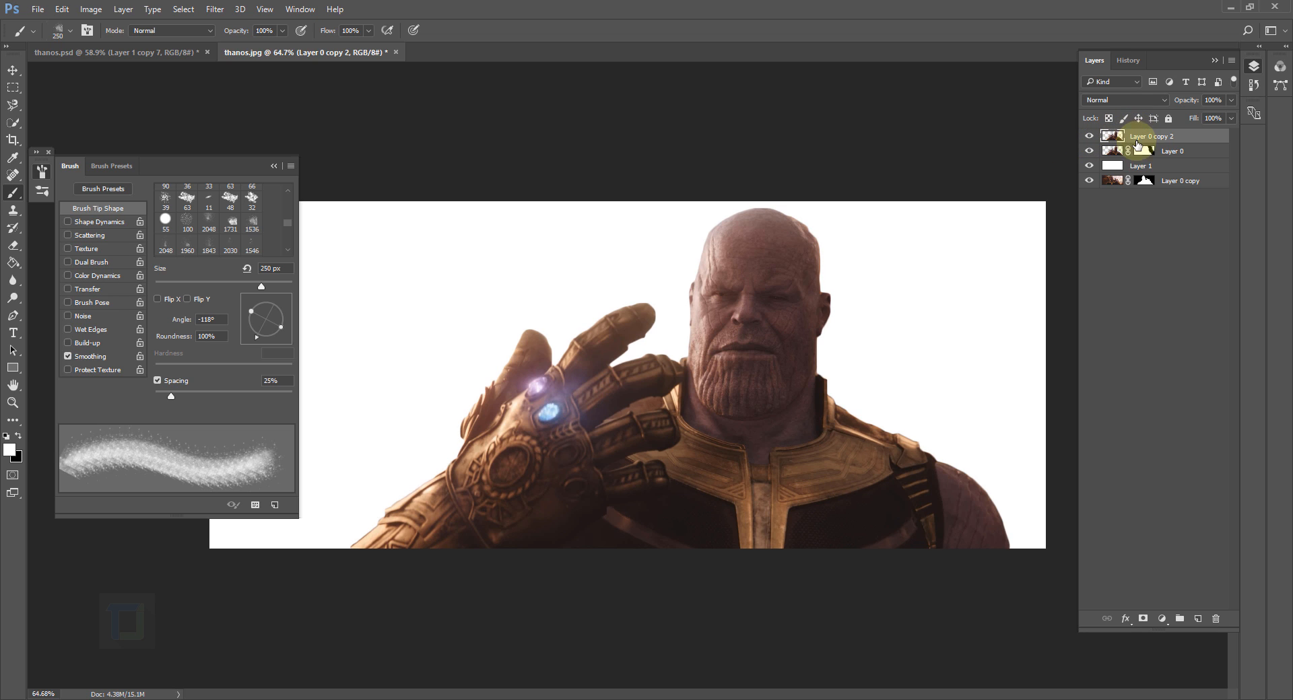
Apply Liquify Forward Warp to smear the head and shoulders of Layer 0 copy 2 to the right.
{"action": "left_click", "coordinate": [214, 9]}
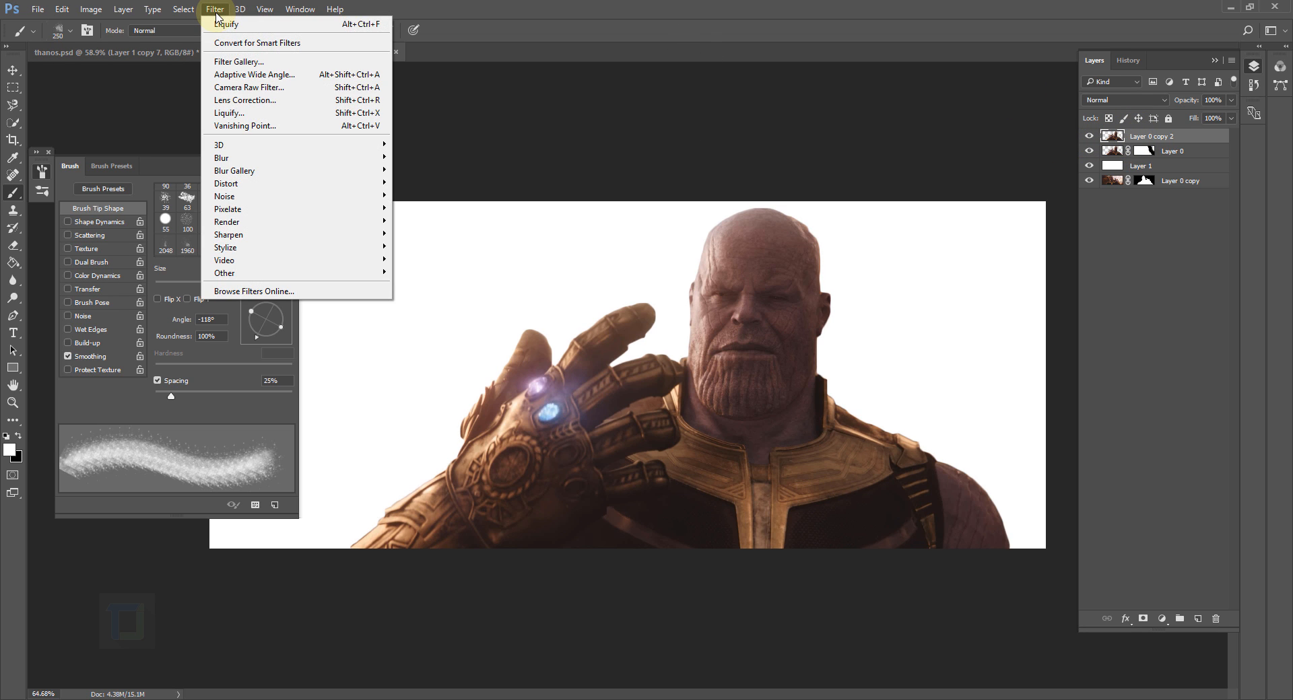
{"action": "mouse_move", "coordinate": [235, 113]}
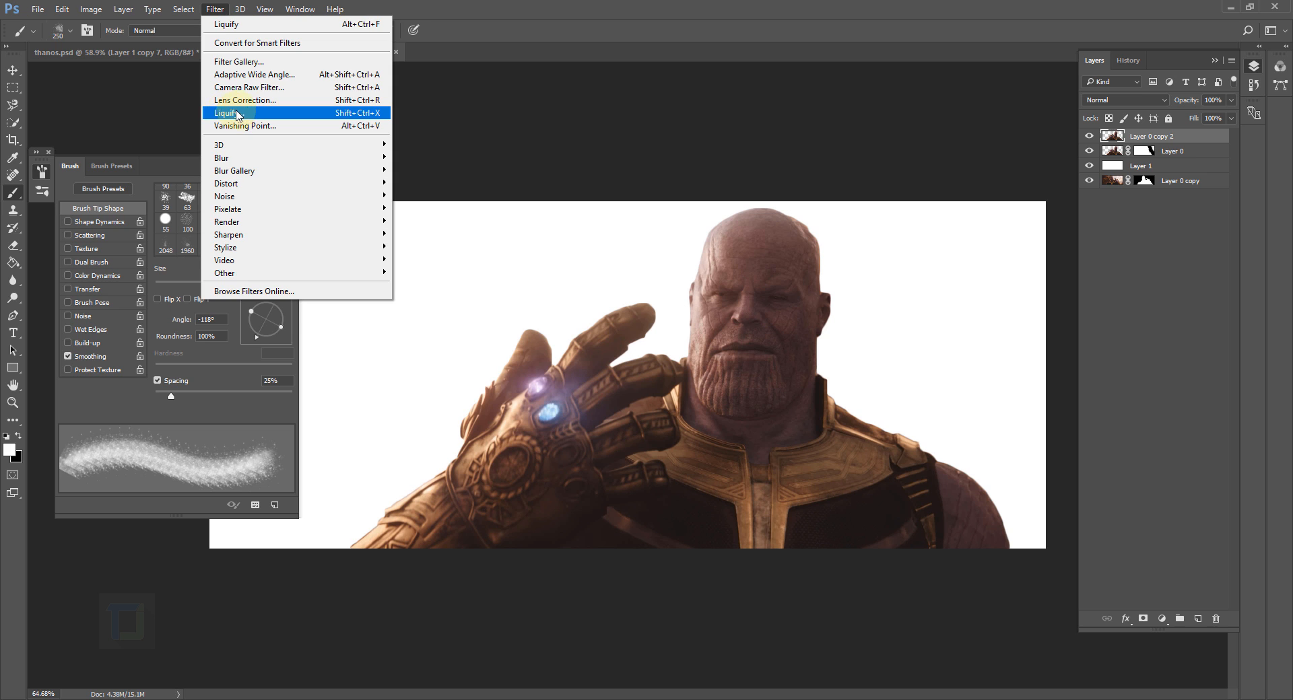
{"action": "left_click", "coordinate": [227, 113]}
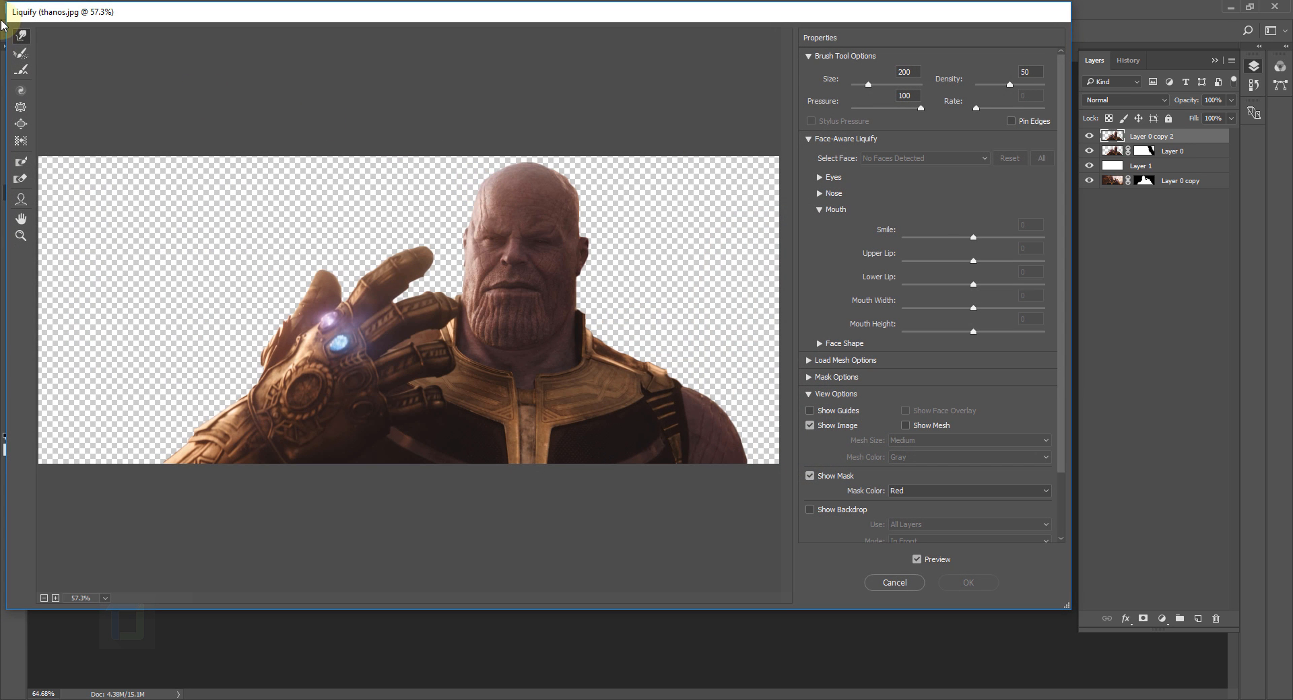
{"action": "mouse_move", "coordinate": [528, 114]}
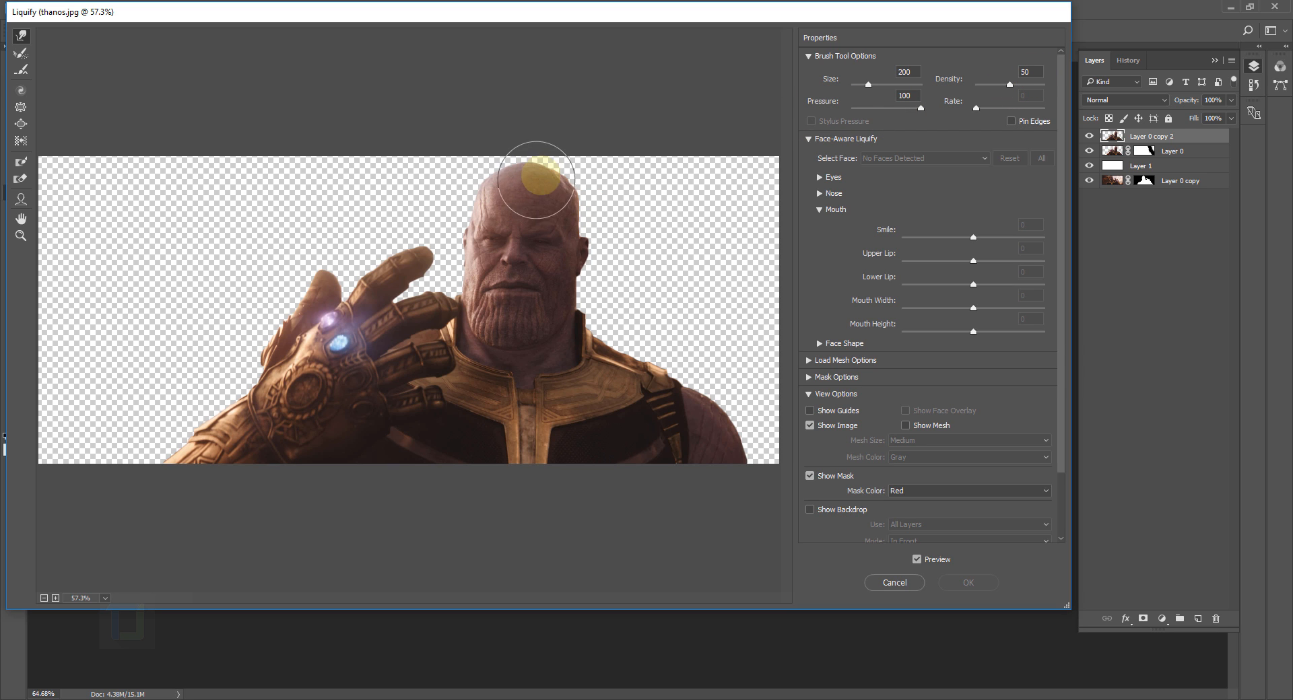
{"action": "left_click_drag", "start_coordinate": [536, 177], "coordinate": [709, 121]}
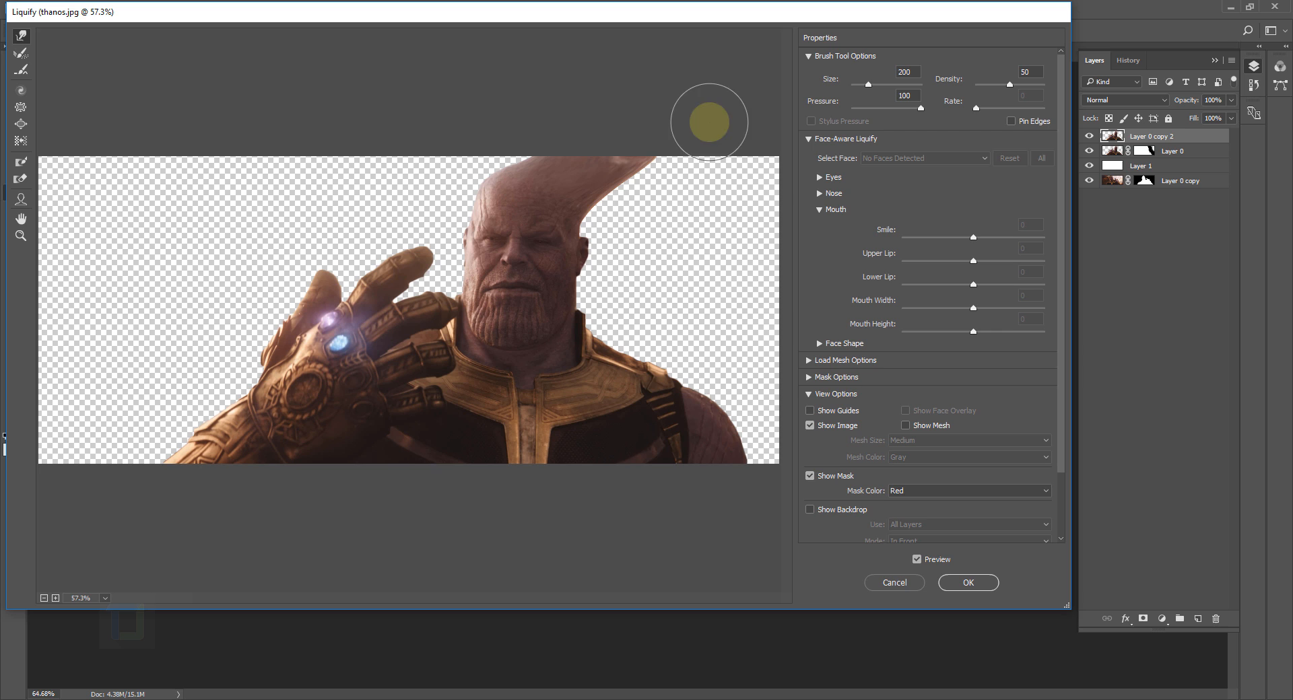
{"action": "left_click_drag", "start_coordinate": [708, 122], "coordinate": [639, 294]}
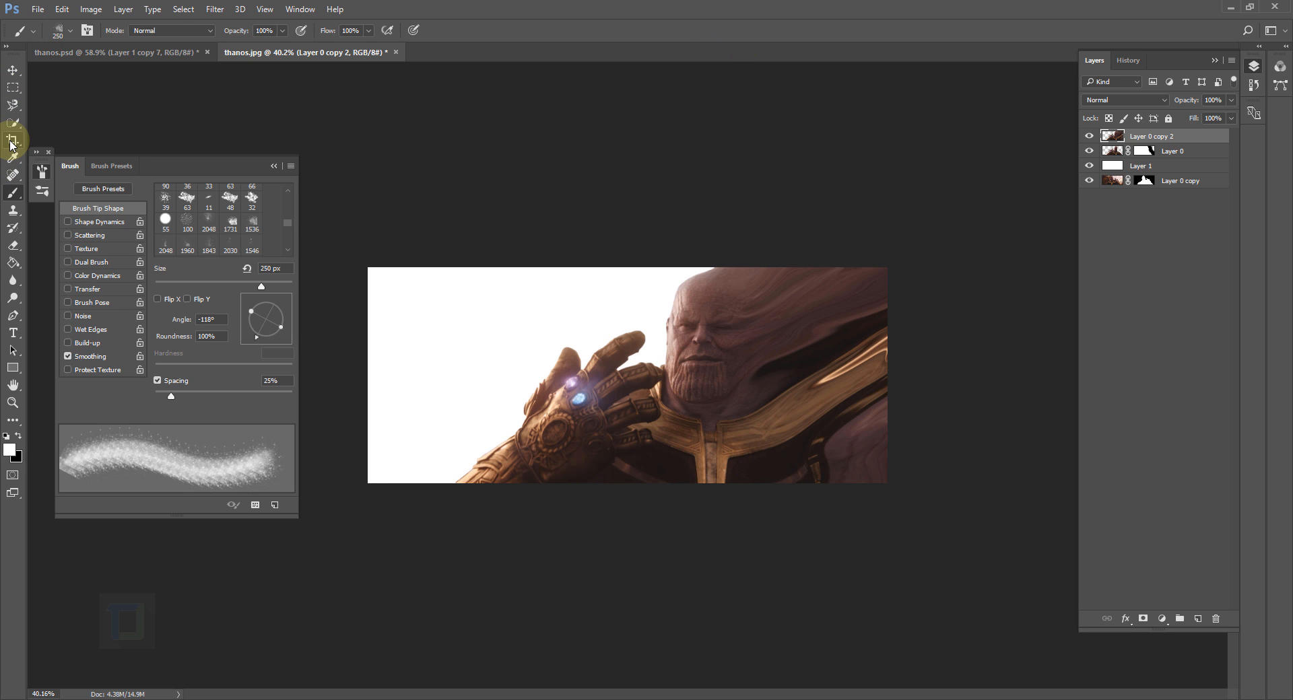
Extend the canvas upward with the Crop tool, adding a transparent strip above the image.
{"action": "left_click", "coordinate": [12, 140]}
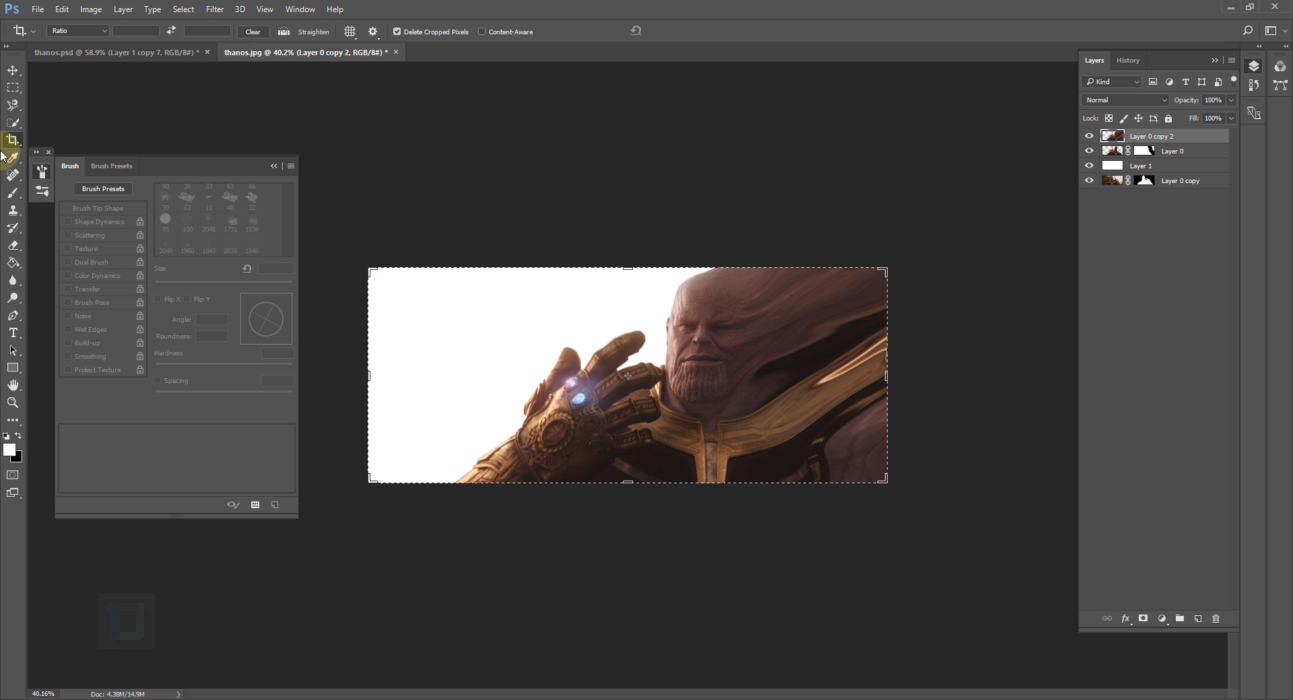
{"action": "mouse_move", "coordinate": [625, 271]}
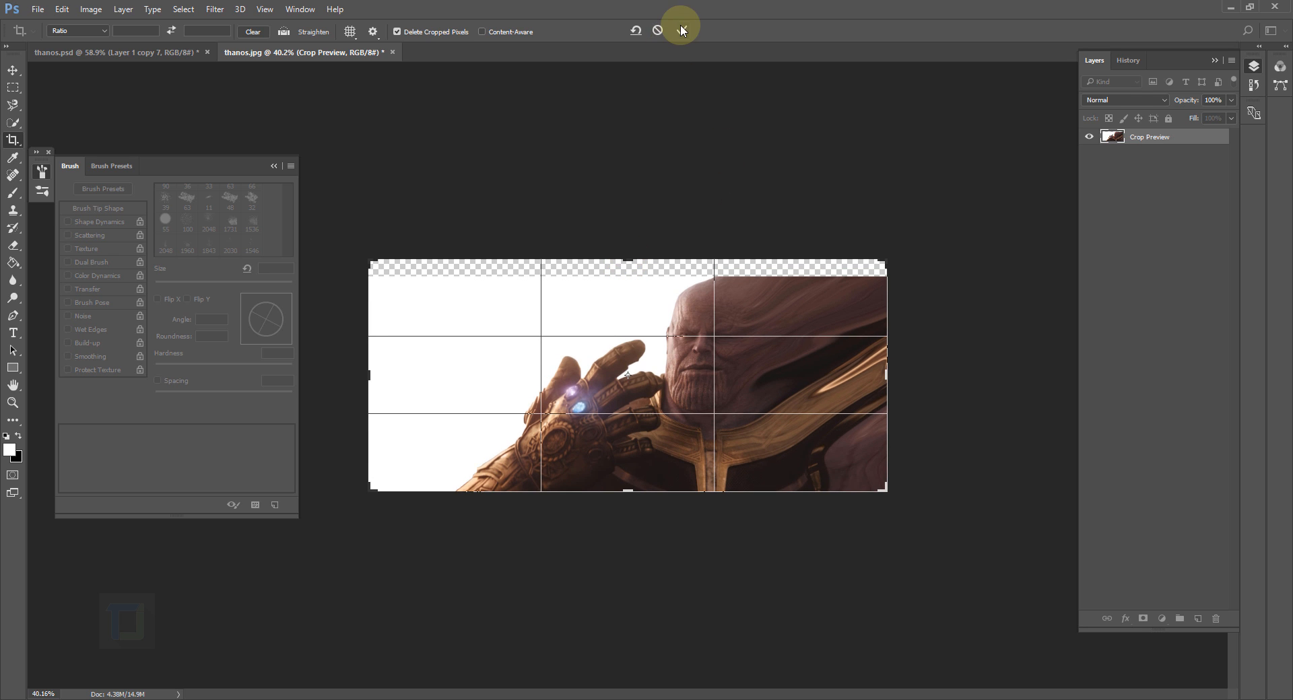
{"action": "left_click", "coordinate": [680, 27]}
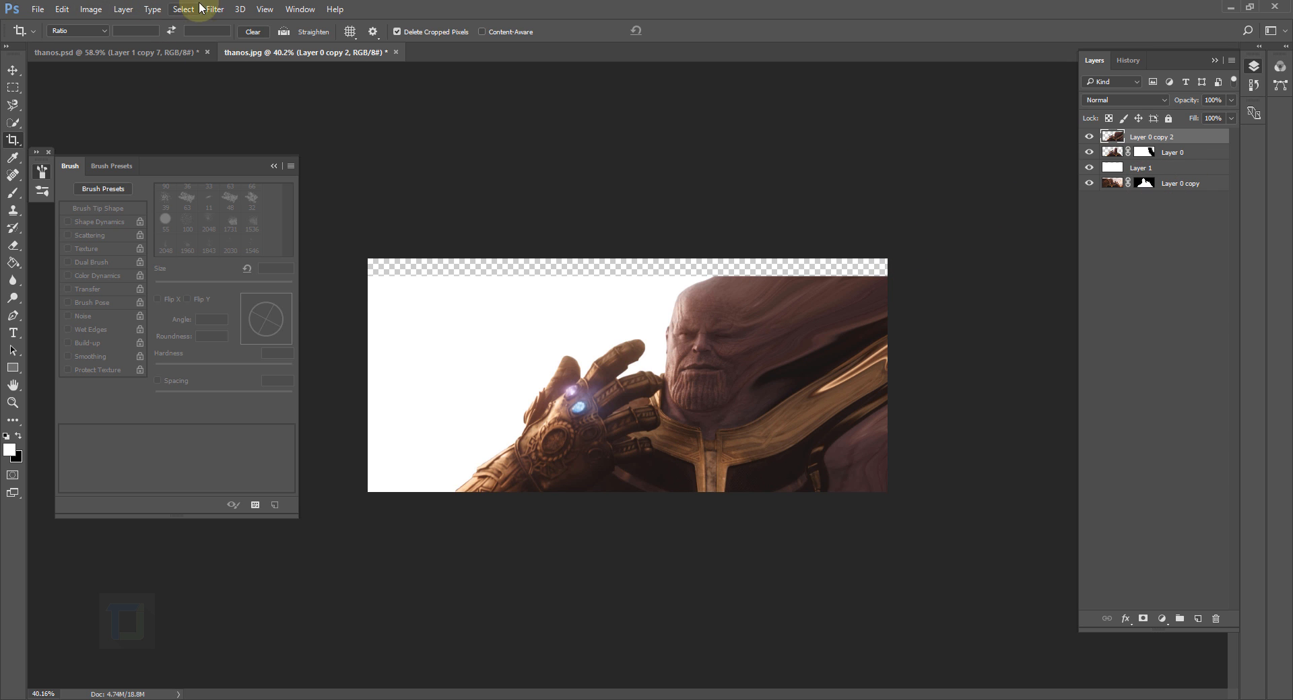
Reapply Liquify into the top strip, fill Layer 1's strip white, and mask Layer 0 copy 2.
{"action": "left_click", "coordinate": [214, 9]}
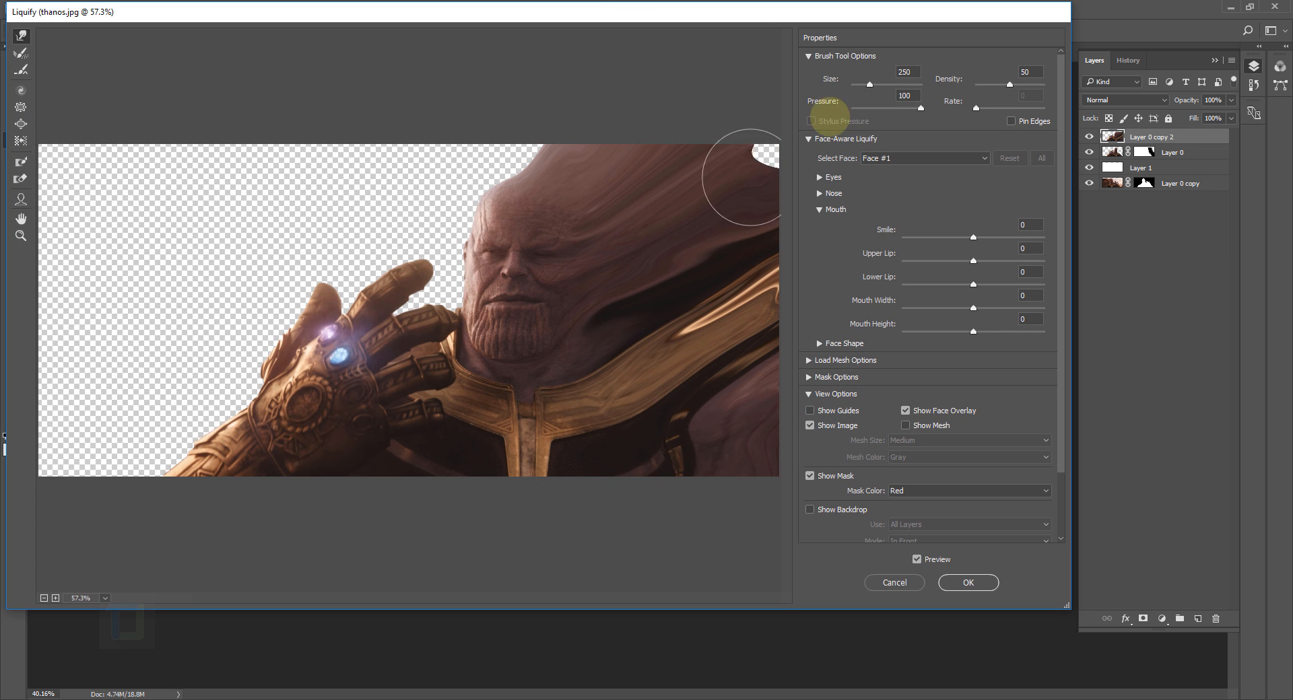
{"action": "left_click", "coordinate": [966, 583]}
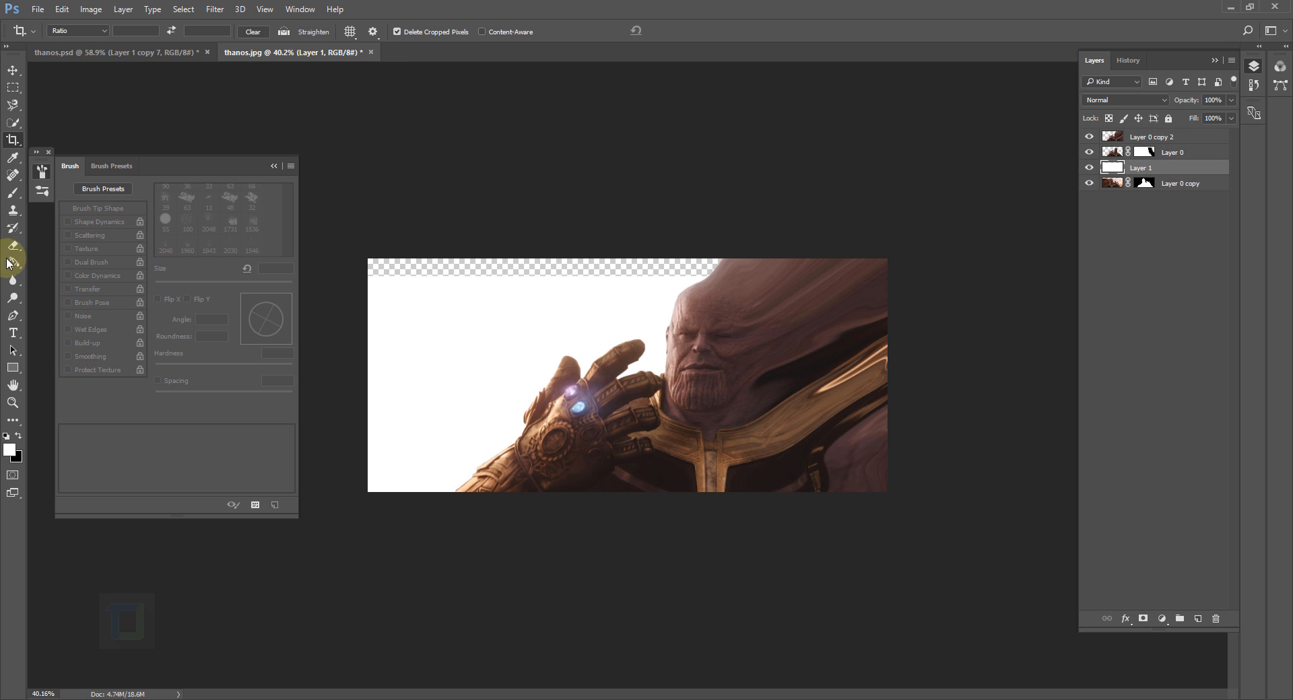
{"action": "left_click", "coordinate": [14, 266]}
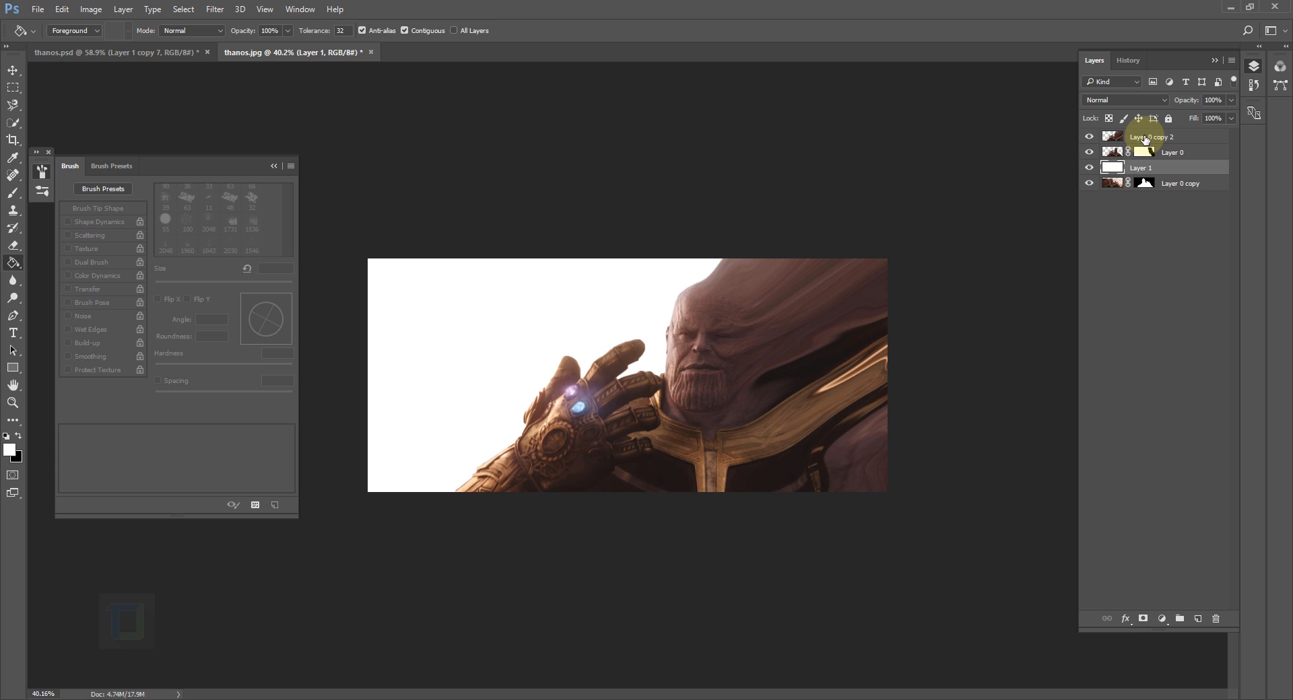
{"action": "left_click", "coordinate": [1171, 136]}
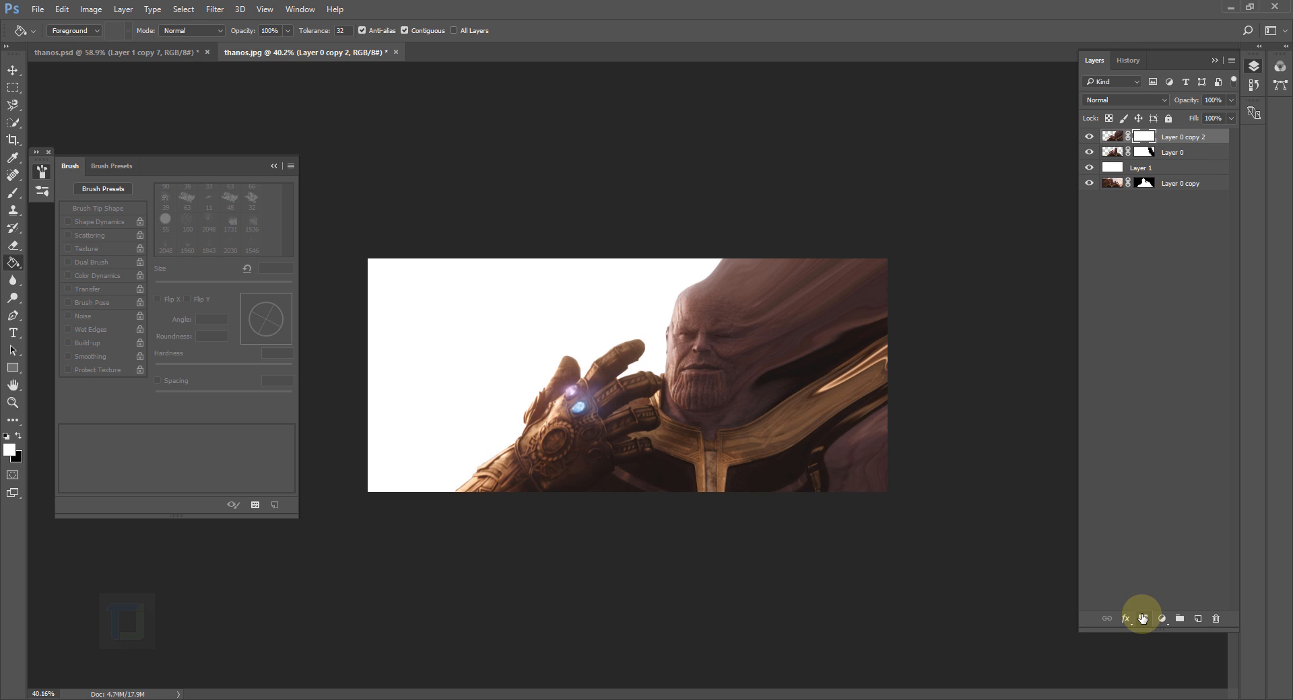
Add a mask to Layer 0 copy 2 and ready the Brush to paint on it.
{"action": "left_click", "coordinate": [1143, 619]}
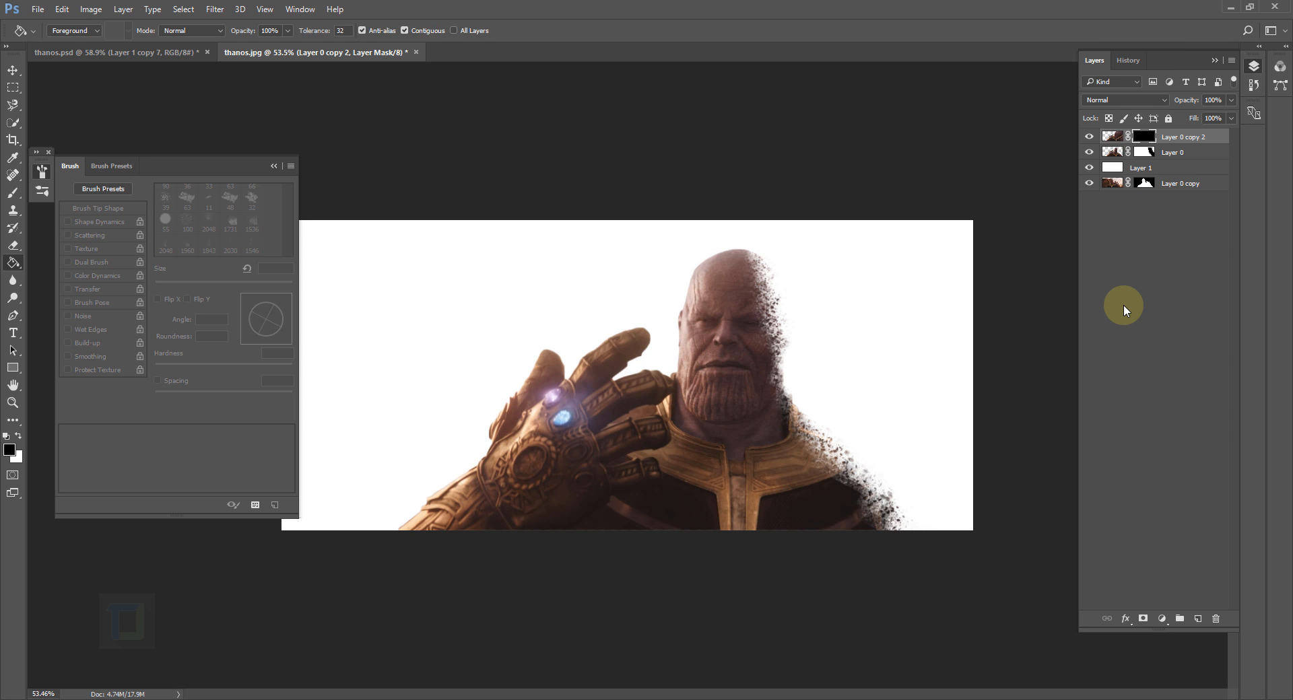
{"action": "left_click", "coordinate": [14, 176]}
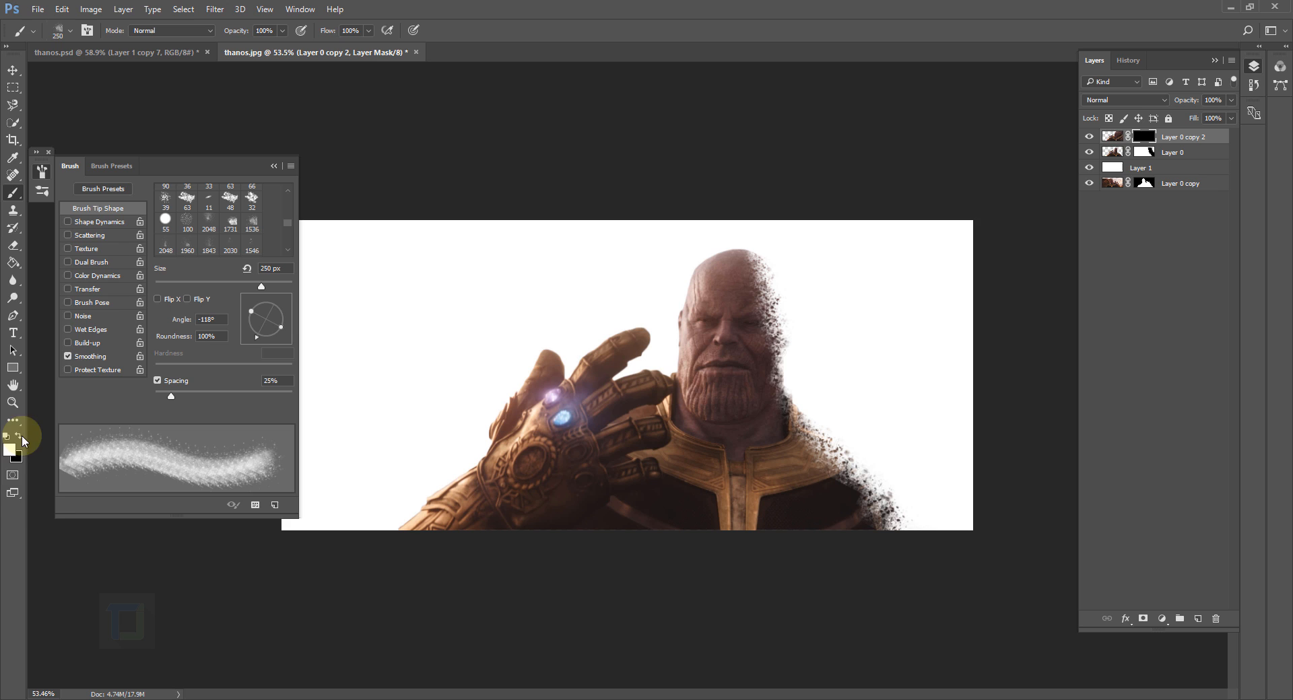
Paint white dust fragments on the mask, switching between round and scattered brush tips.
{"action": "left_click", "coordinate": [771, 313]}
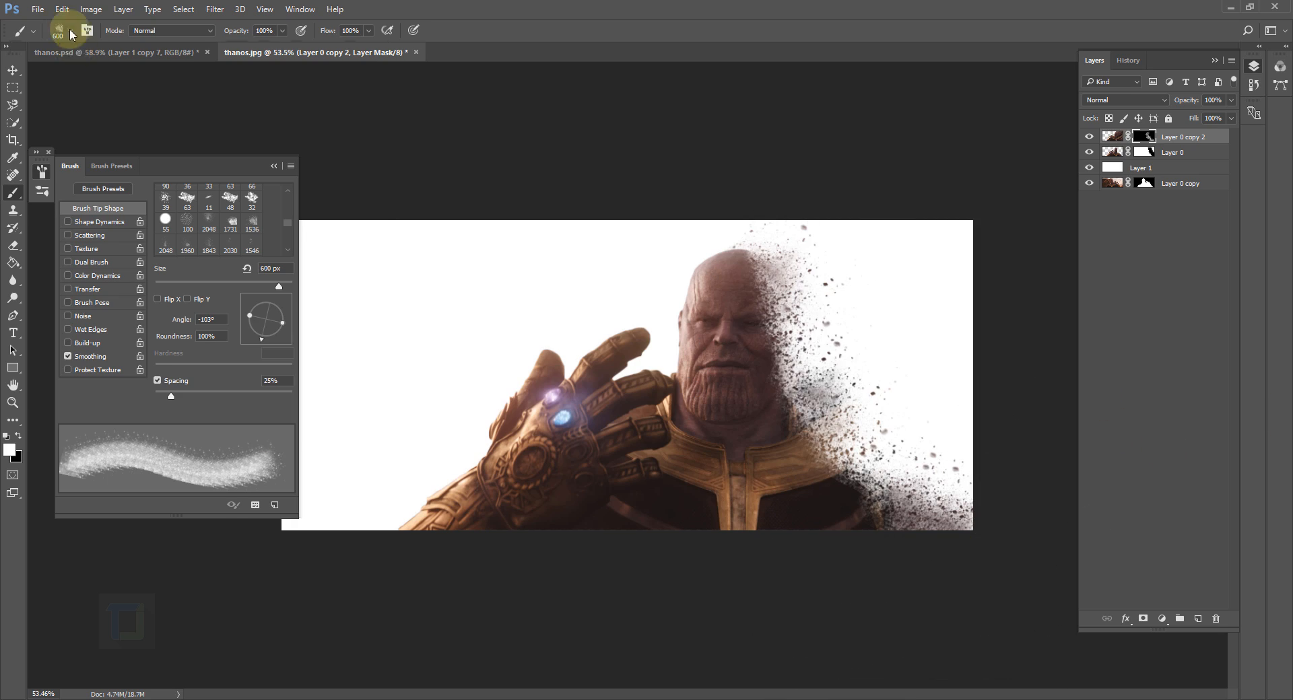
{"action": "left_click", "coordinate": [187, 246]}
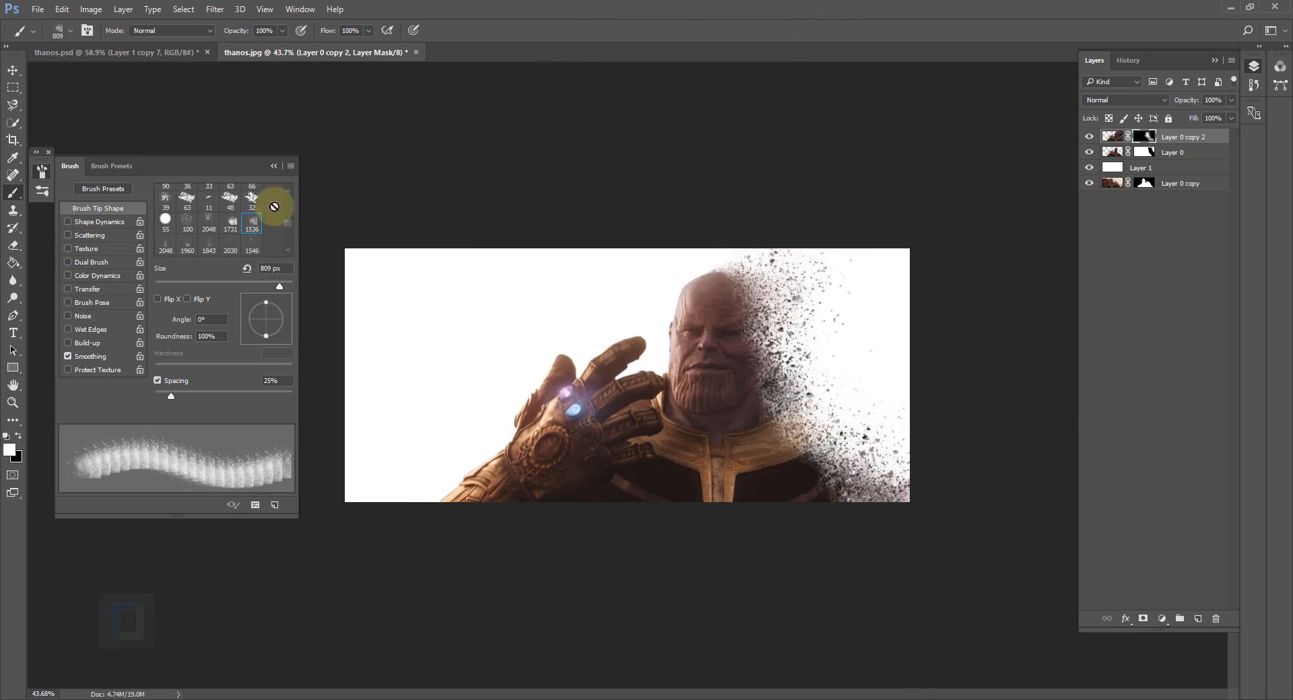
{"action": "left_click", "coordinate": [166, 220]}
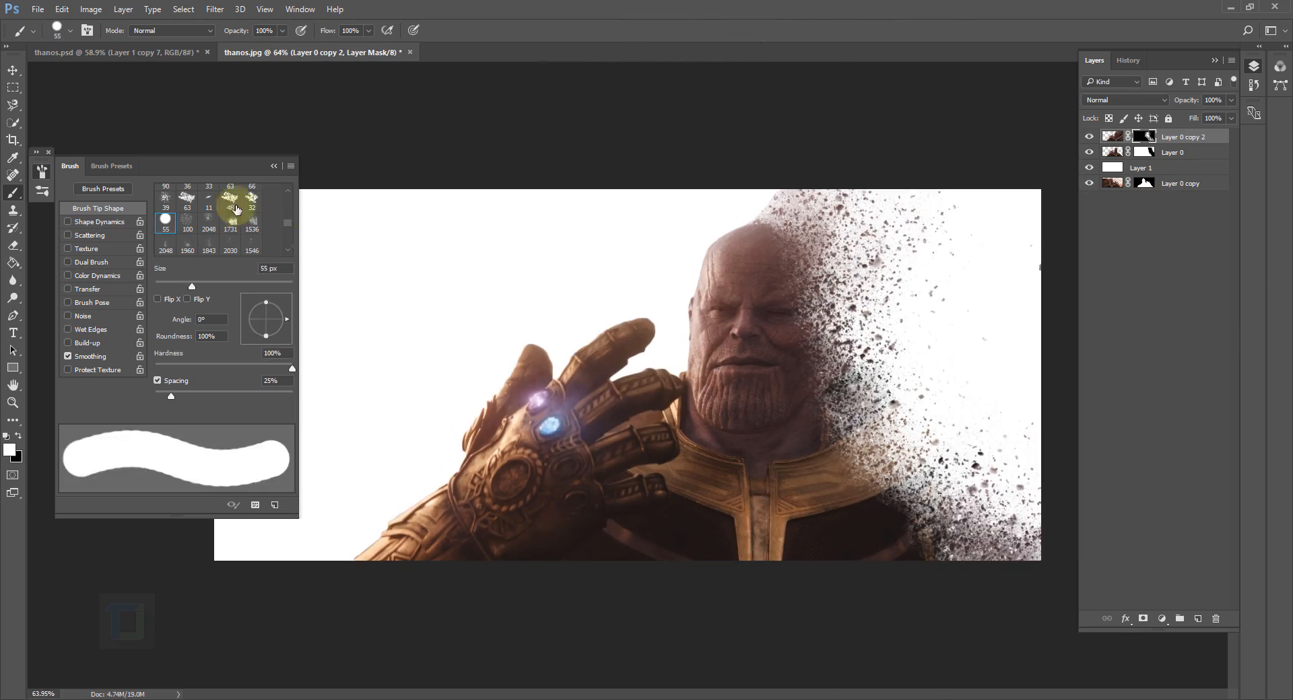
{"action": "left_click", "coordinate": [251, 223]}
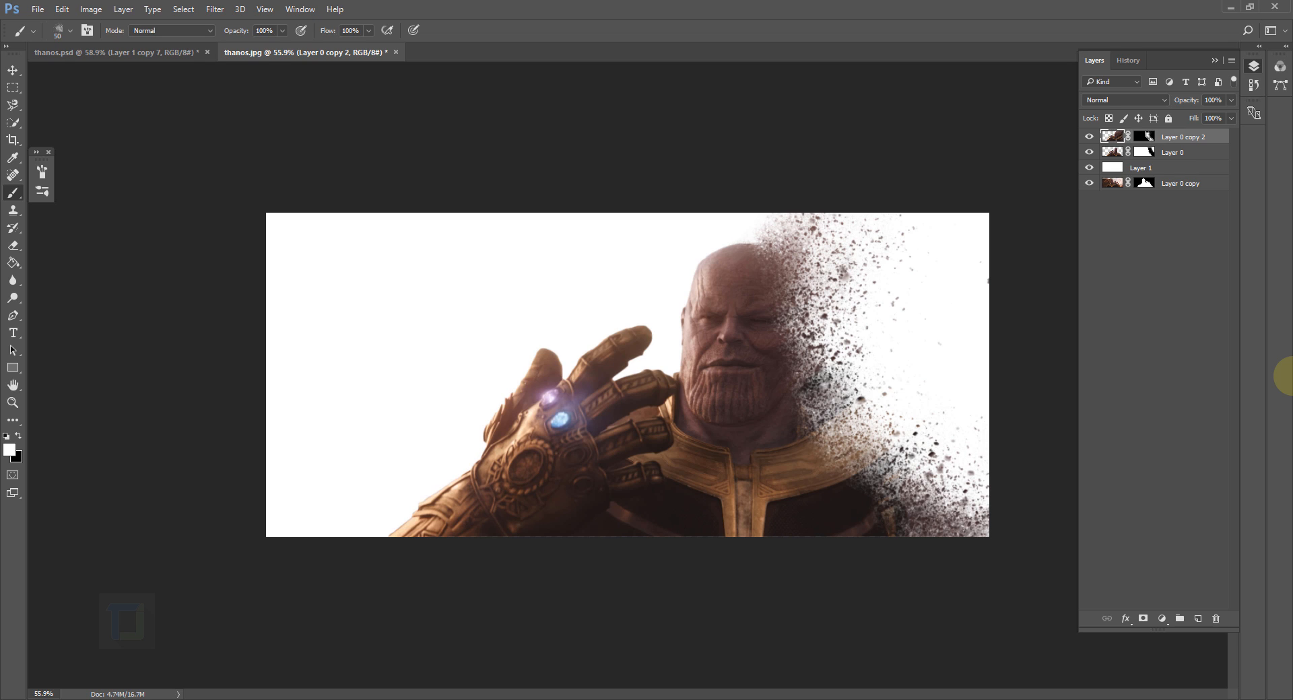
Drag the left crop edge inward past the empty white beside the gauntlet.
{"action": "left_click", "coordinate": [14, 140]}
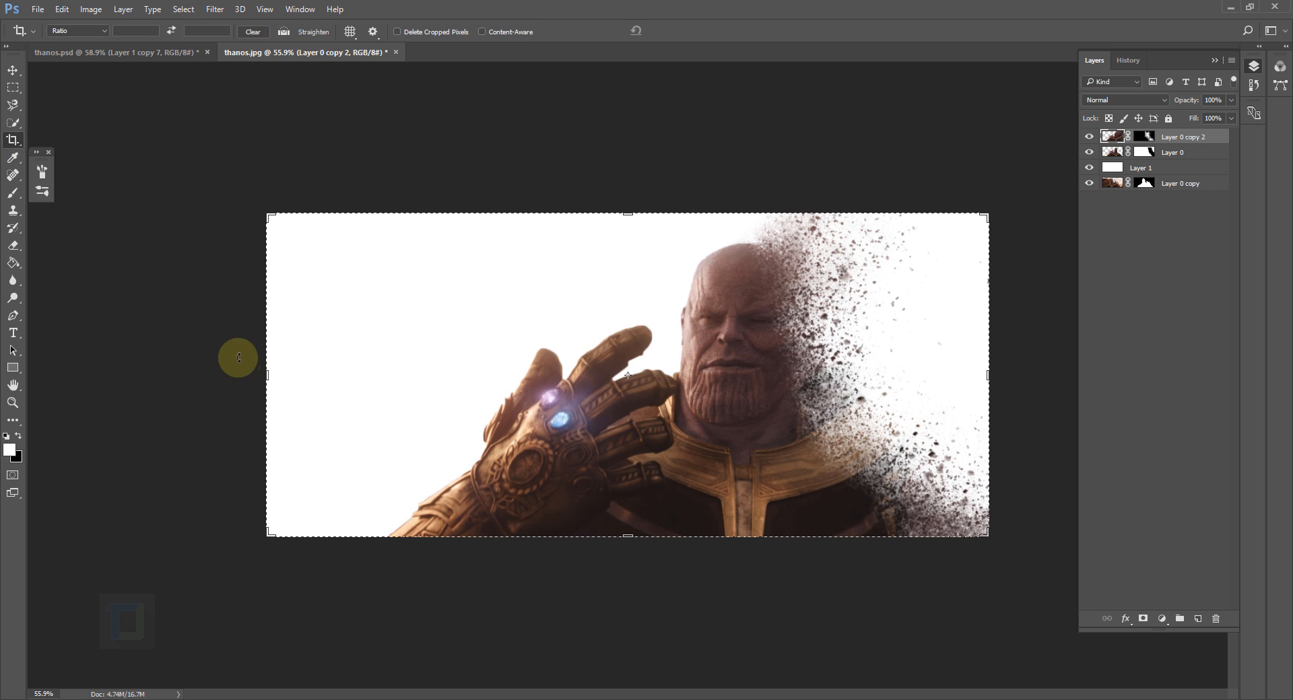
{"action": "left_click_drag", "start_coordinate": [268, 376], "coordinate": [305, 376]}
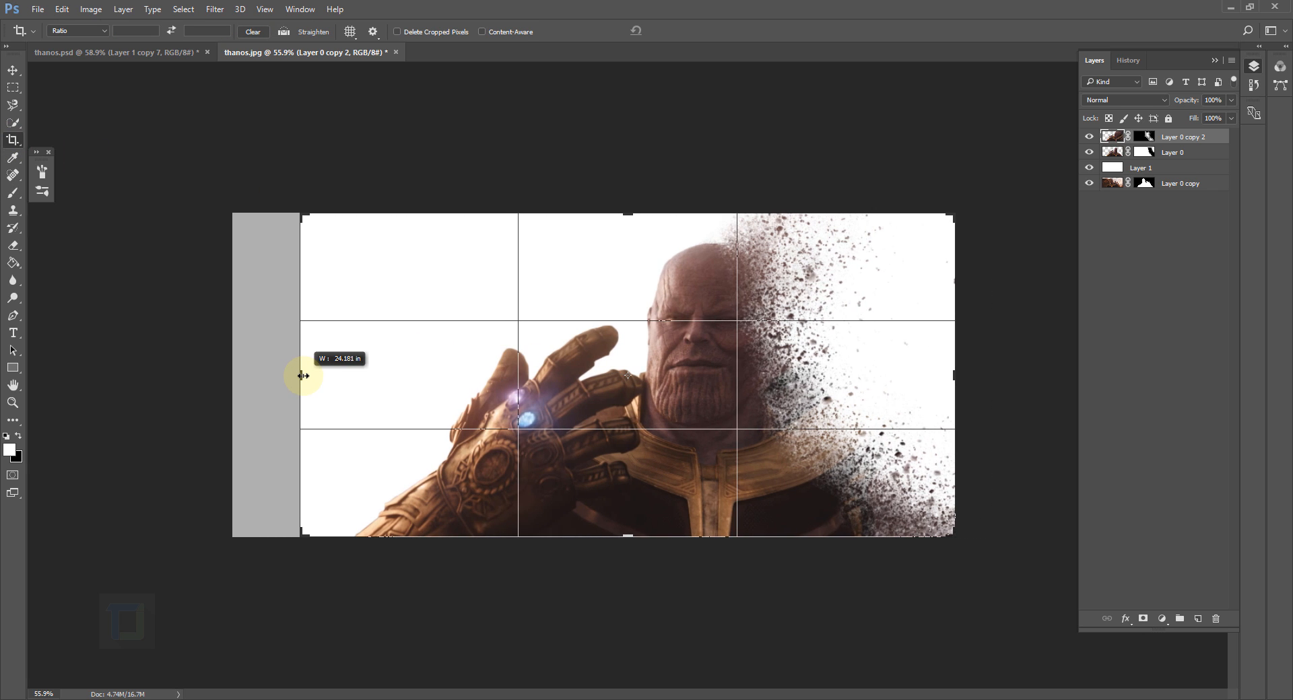
{"action": "left_click_drag", "start_coordinate": [304, 376], "coordinate": [309, 376]}
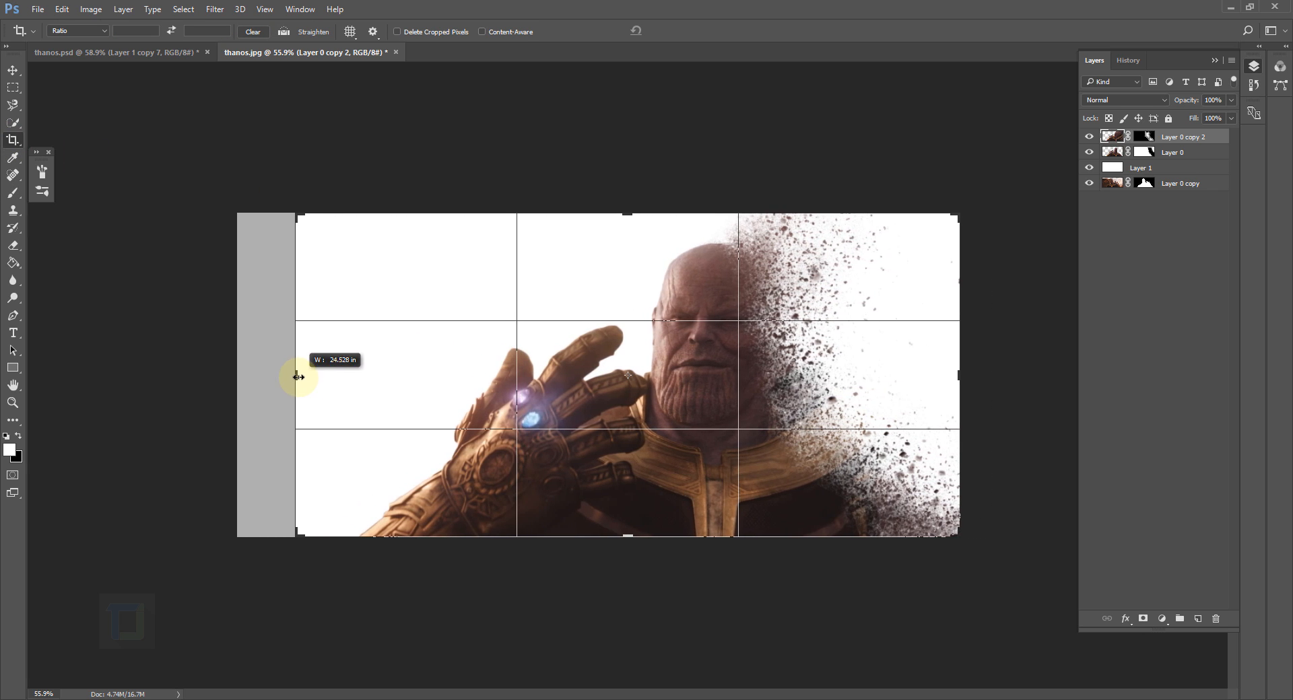